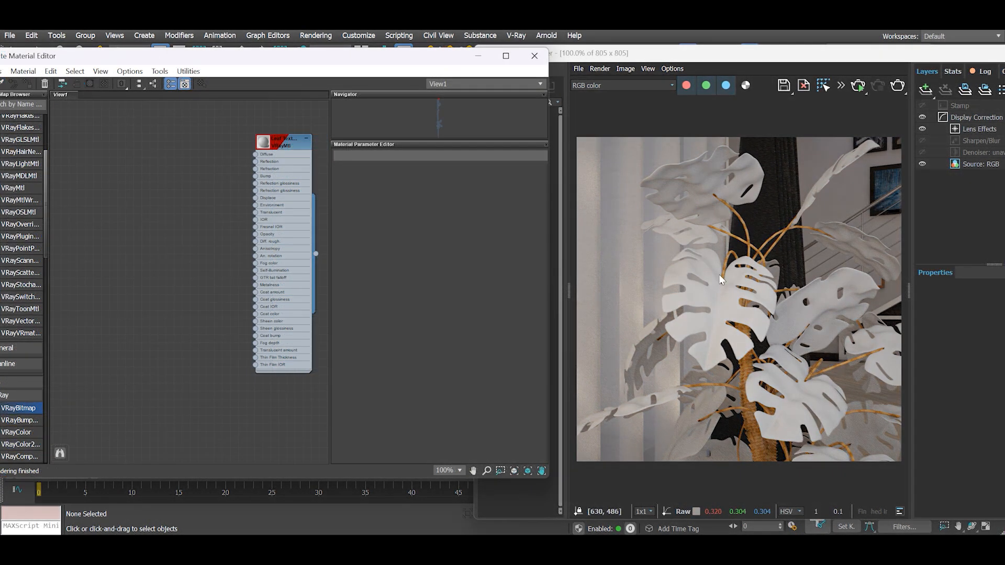
pyautogui.moveTo(863, 427)
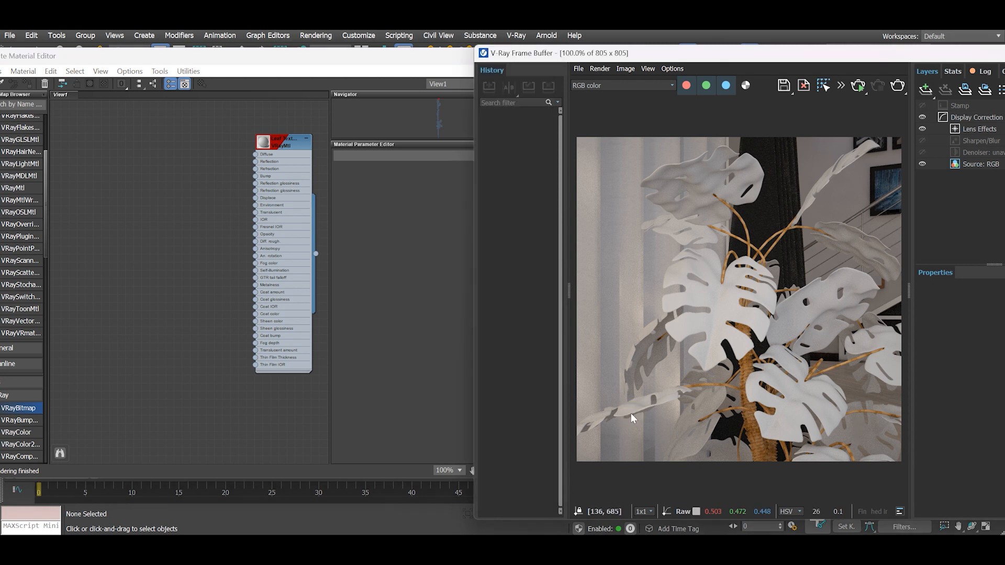
pyautogui.moveTo(836, 387)
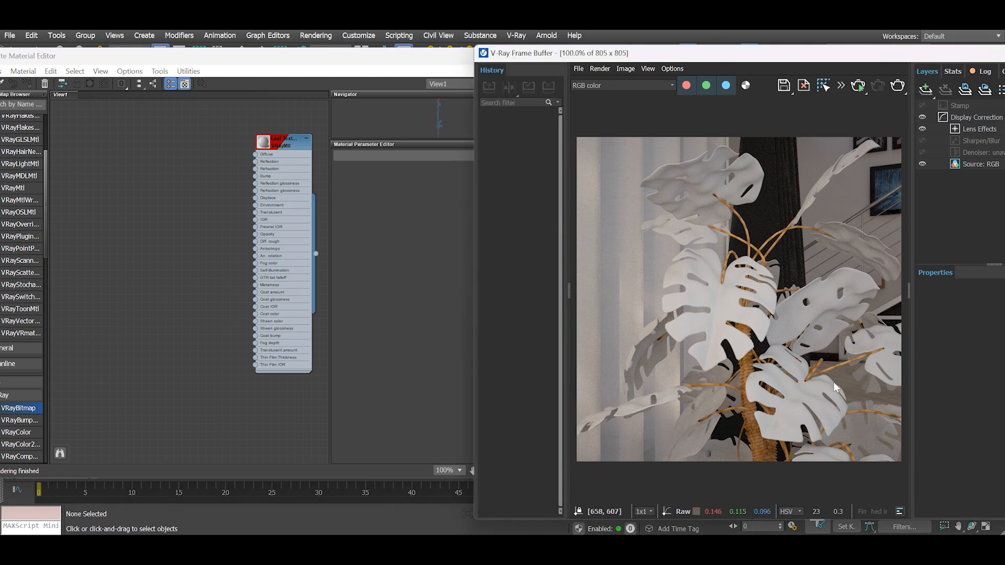
pyautogui.moveTo(698, 164)
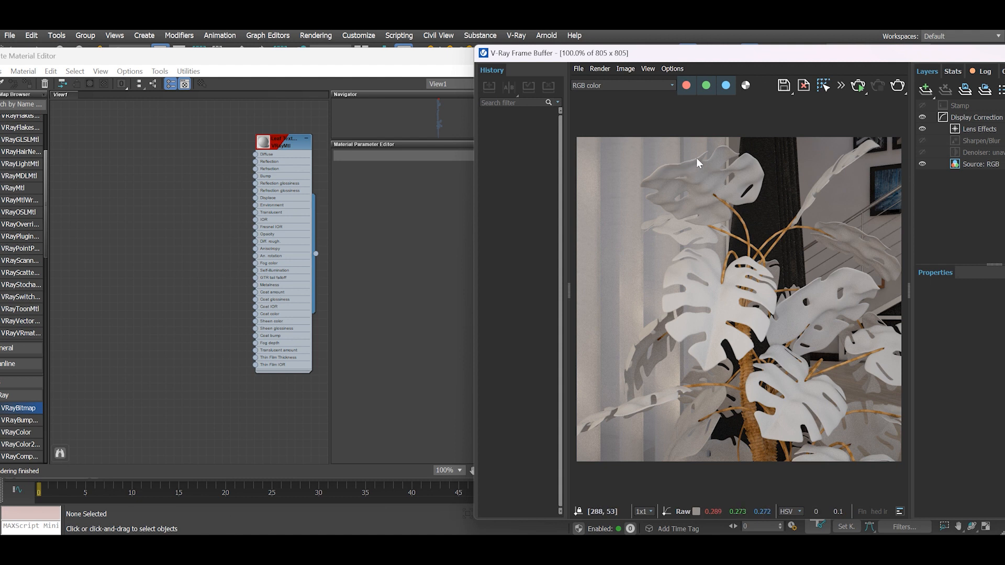
pyautogui.moveTo(712, 235)
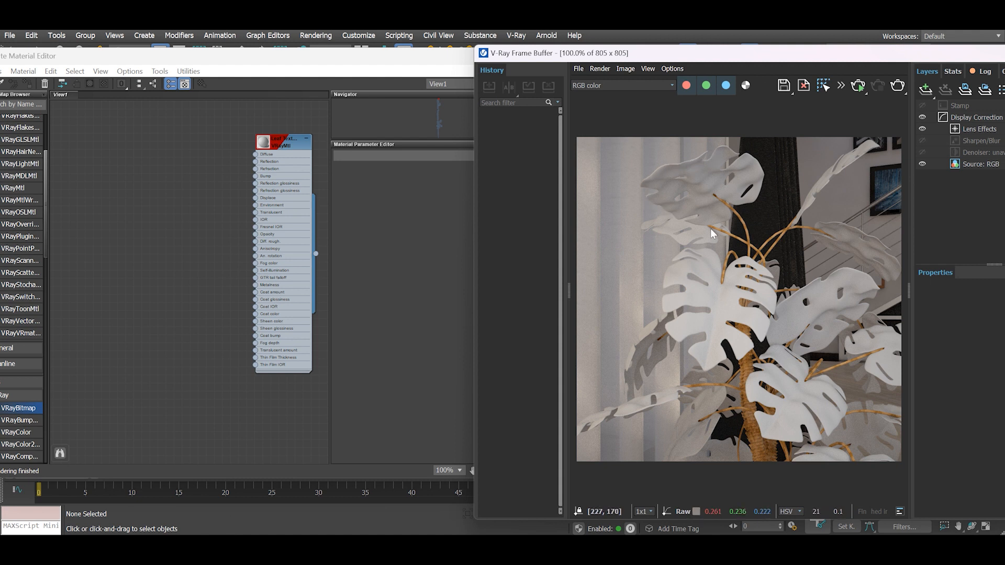
pyautogui.moveTo(854, 465)
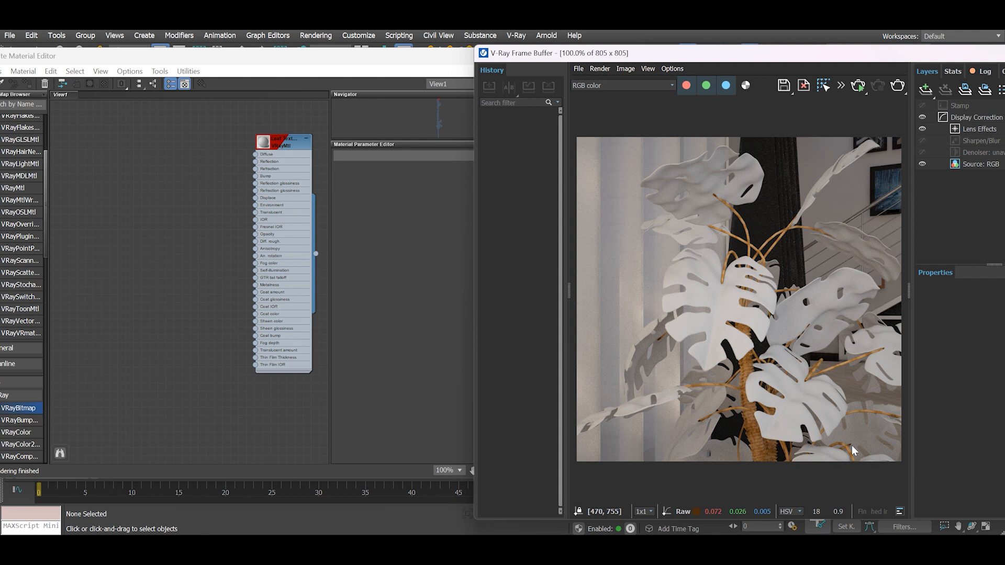
pyautogui.moveTo(21, 415)
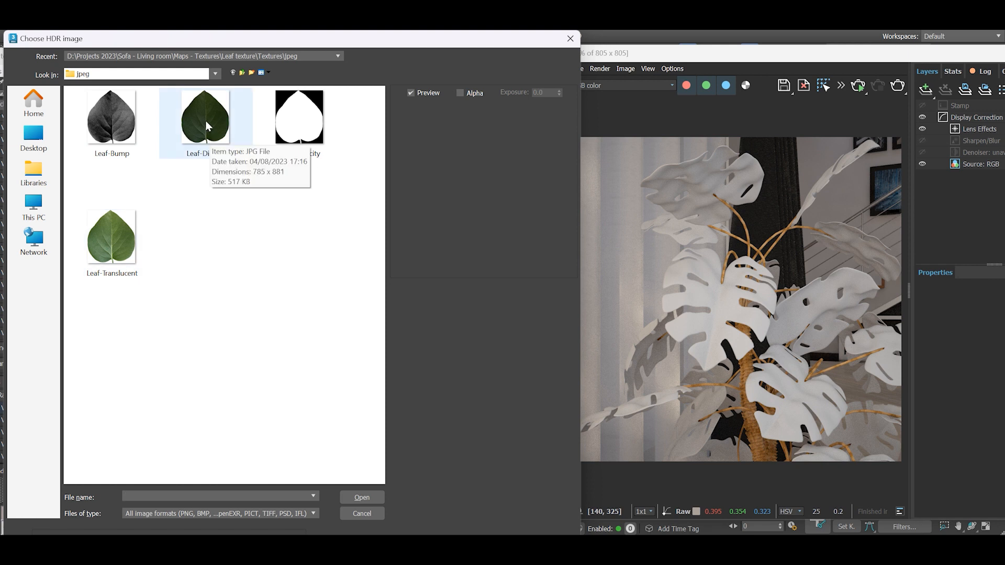
# Load Leaf-Diffuse into the VRayBitmap and wire it to the VRayMtl diffuse colour.
pyautogui.click(205, 117)
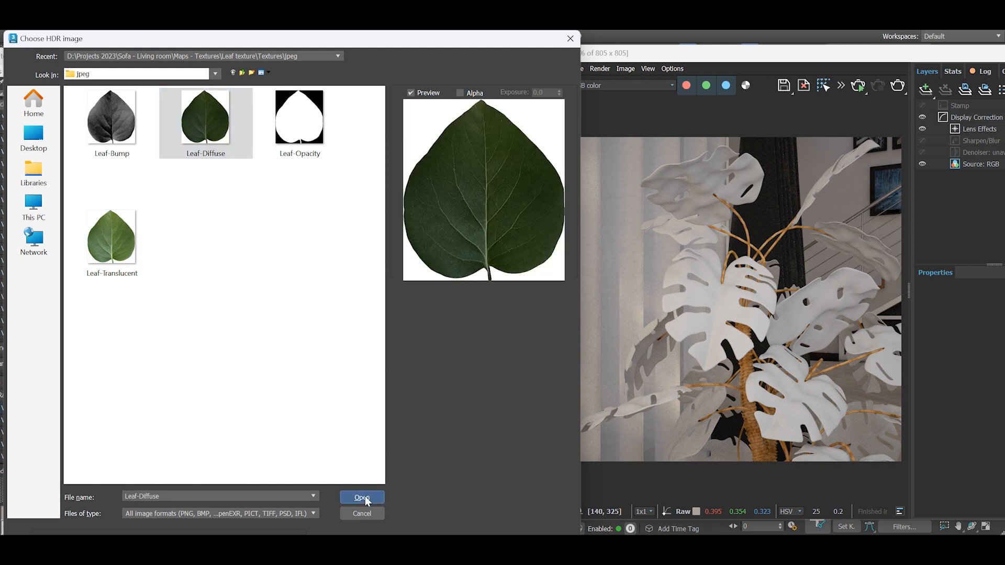
pyautogui.click(362, 498)
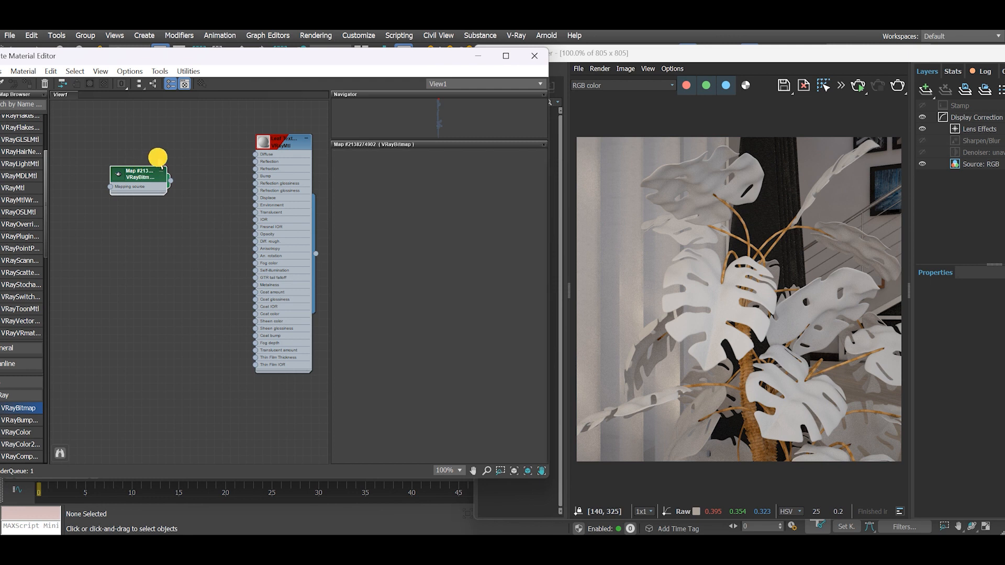
pyautogui.click(138, 176)
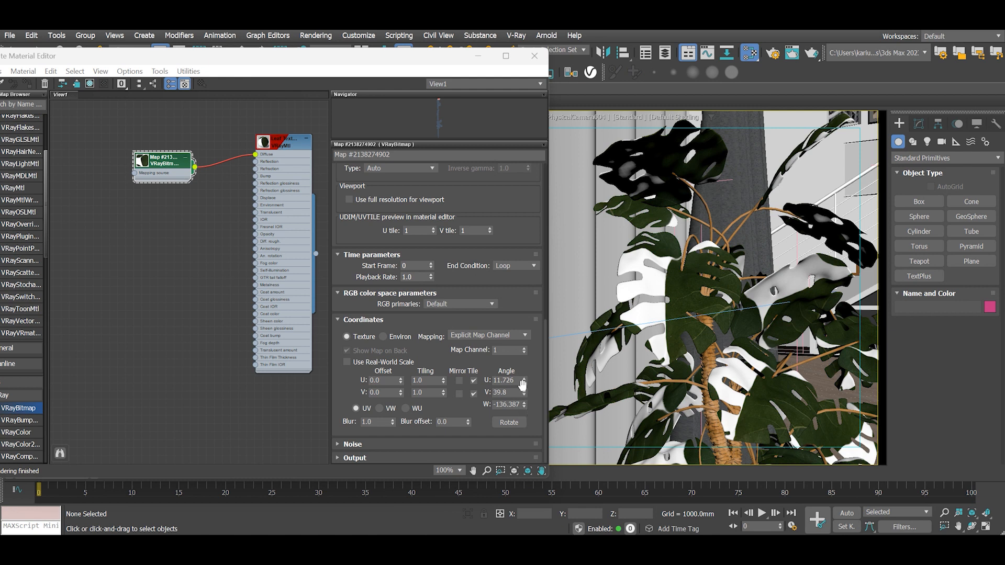
# Adjust the bitmap's mapping angles to about U 13, V 0, W -178 so the leaf image aligns.
pyautogui.moveTo(523, 378); pyautogui.dragTo(524, 401)
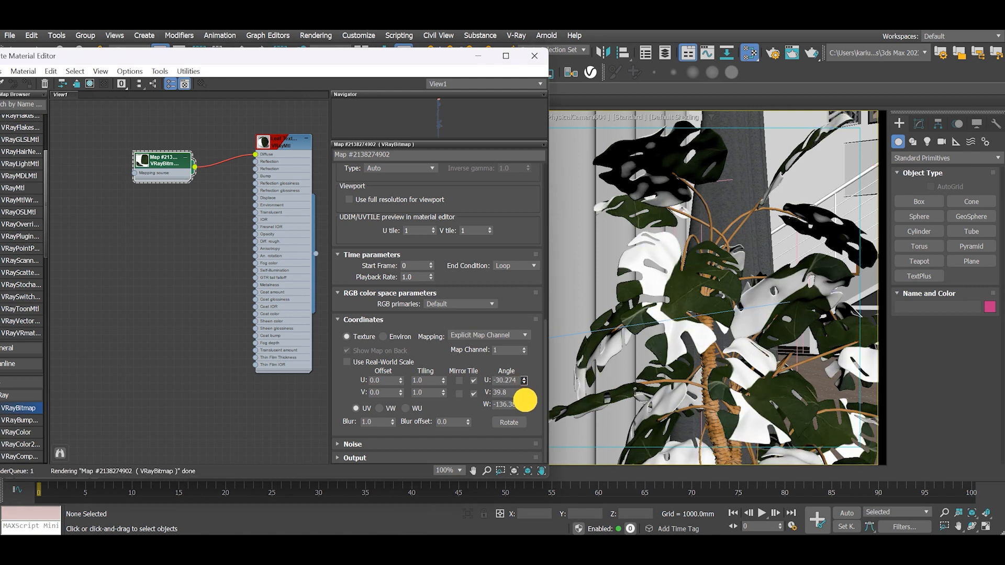
pyautogui.click(523, 378)
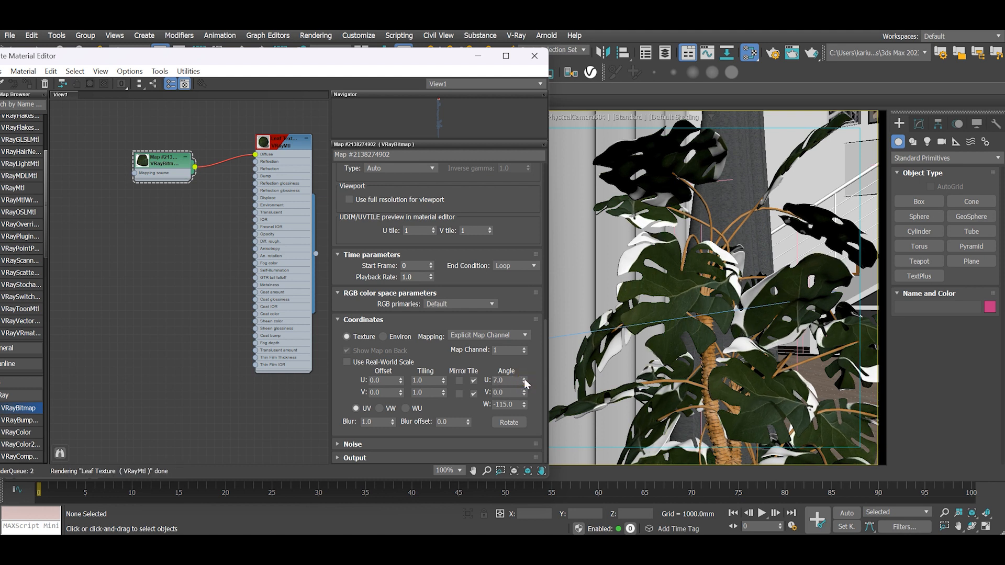
pyautogui.click(525, 378)
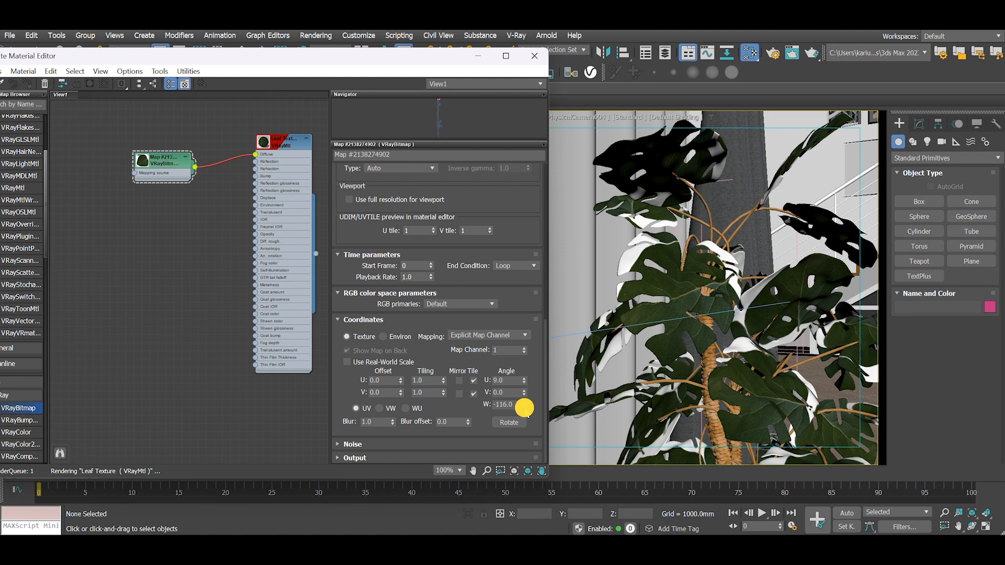
pyautogui.moveTo(523, 404); pyautogui.dragTo(524, 417)
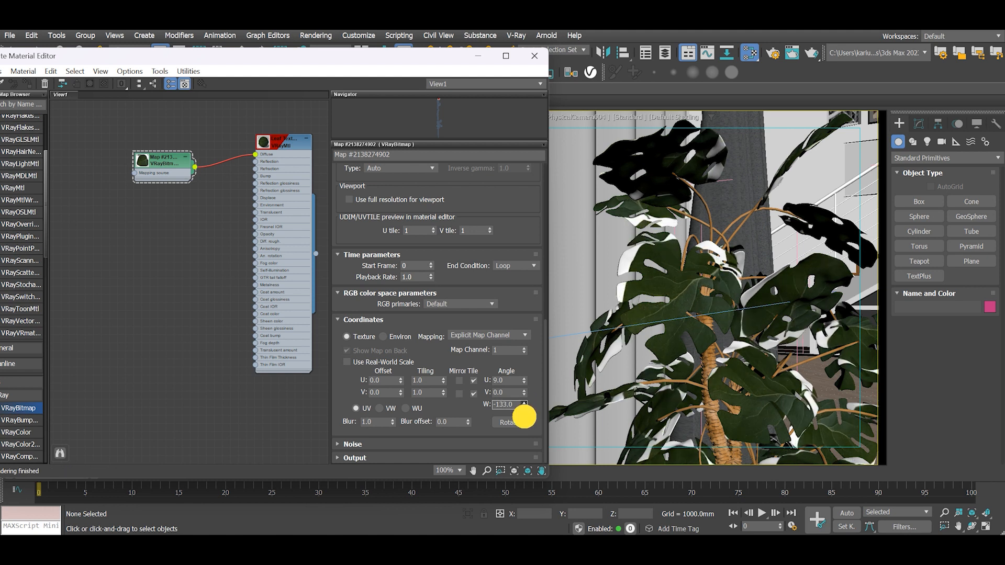
pyautogui.click(523, 407)
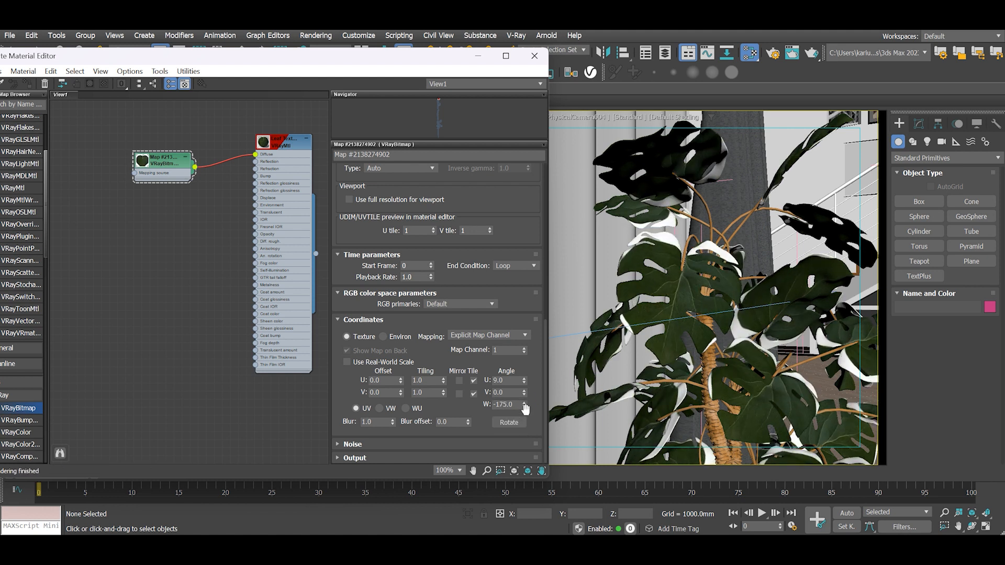
pyautogui.click(525, 408)
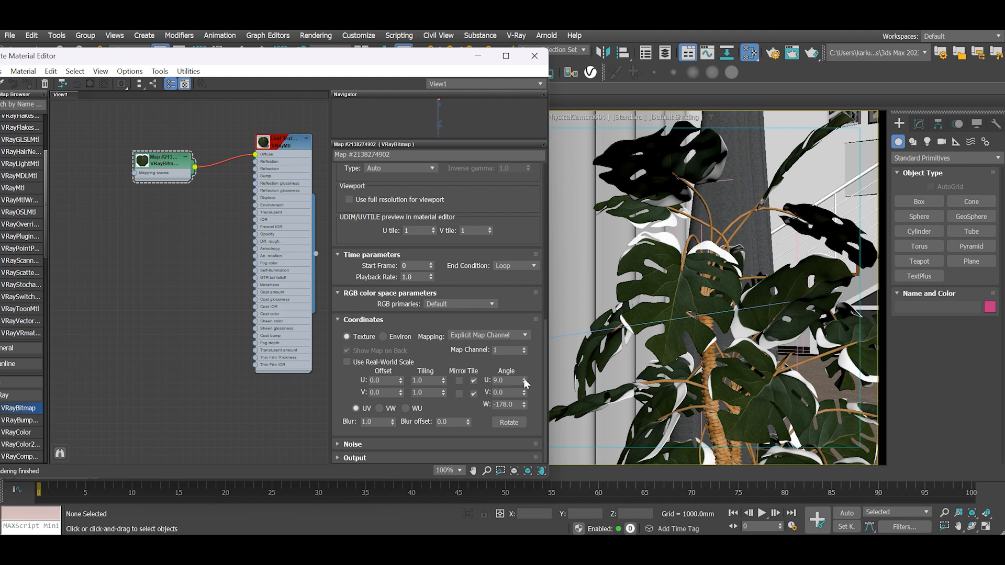
pyautogui.click(526, 377)
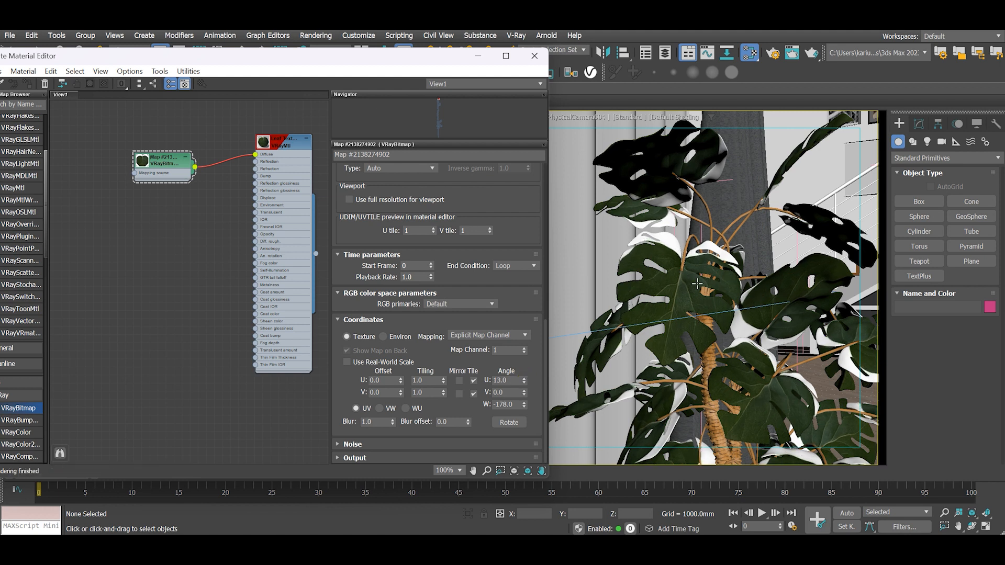
pyautogui.moveTo(697, 350)
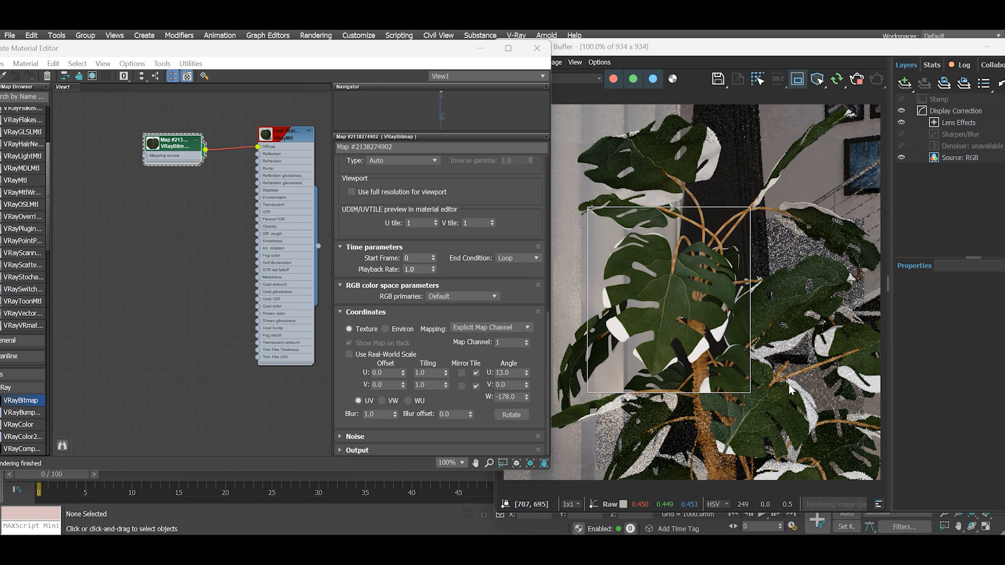
pyautogui.moveTo(874, 409)
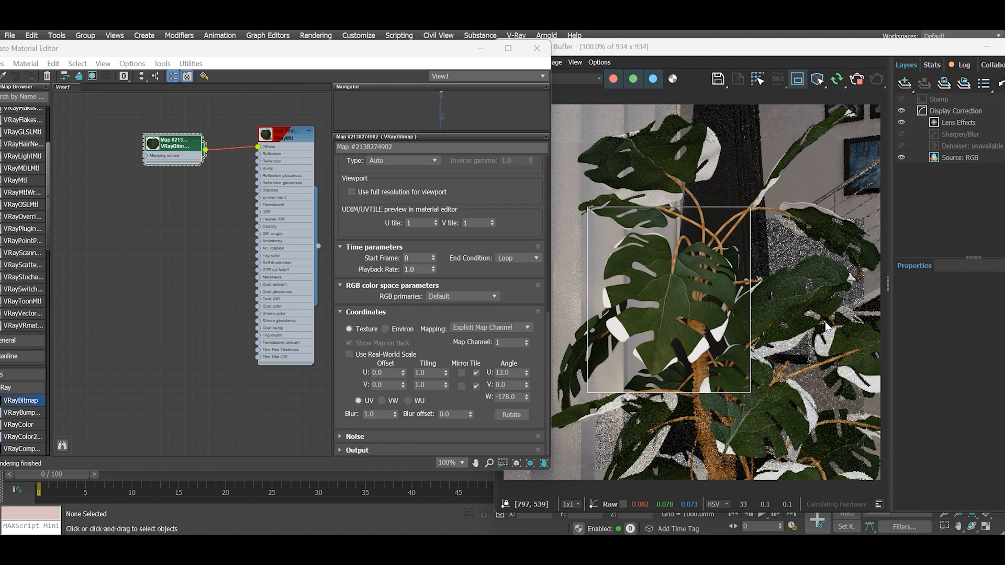
pyautogui.moveTo(50, 324)
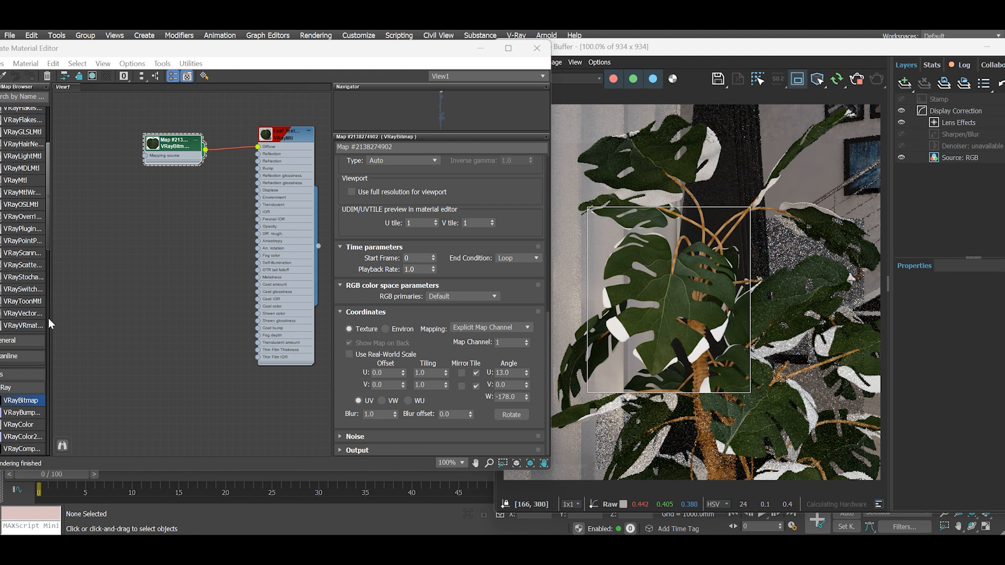
pyautogui.moveTo(82, 117)
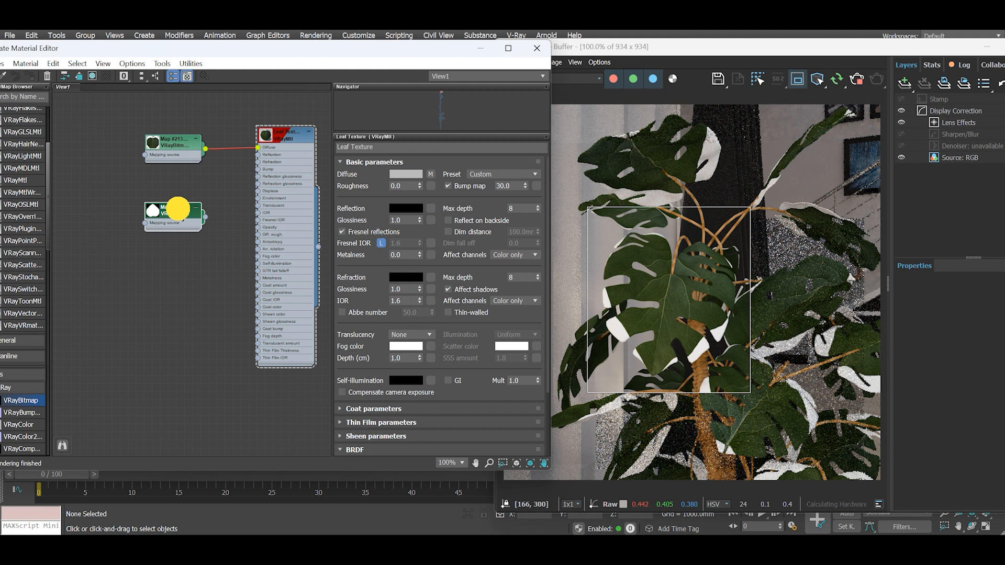
# Add a second bitmap node below the diffuse one, wire it in and tweak its U rotation.
pyautogui.moveTo(173, 212); pyautogui.dragTo(173, 253)
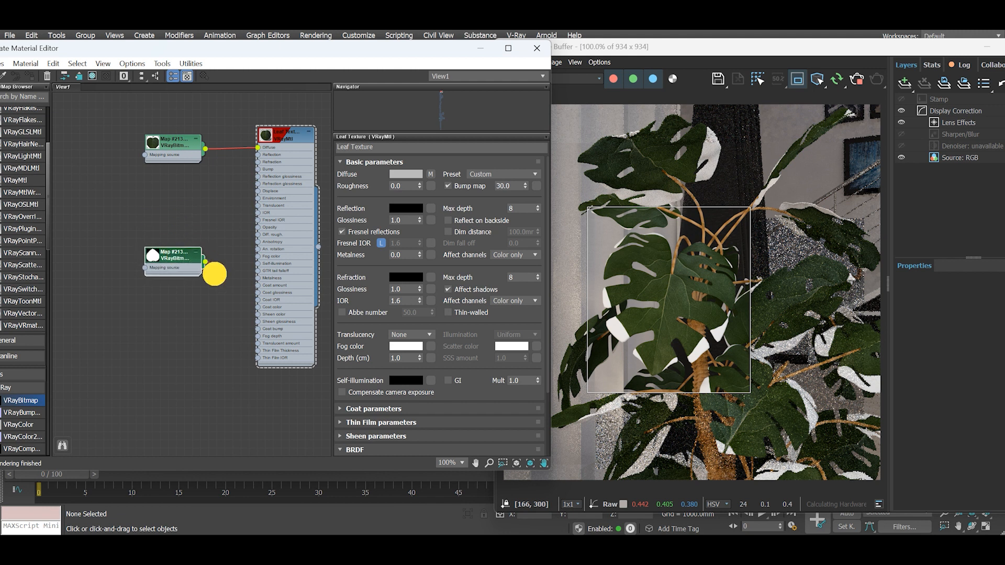
pyautogui.moveTo(214, 274); pyautogui.dragTo(256, 236)
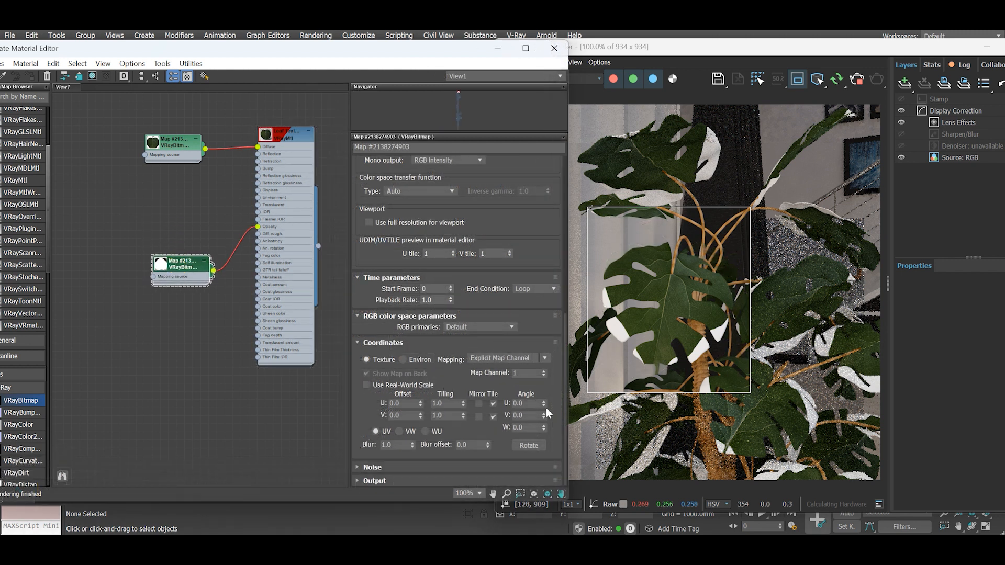
pyautogui.click(526, 403)
pyautogui.write('13')
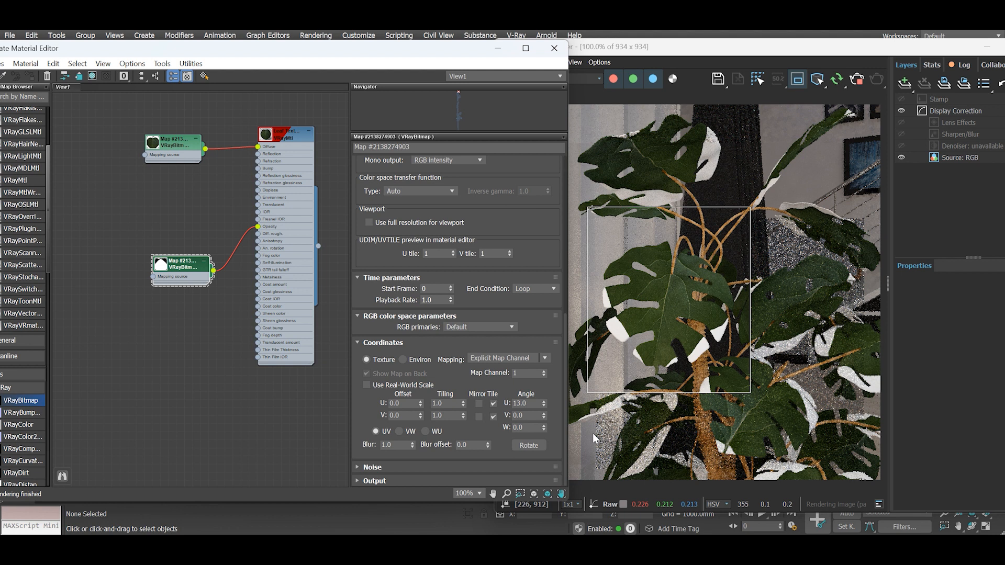
pyautogui.click(524, 427)
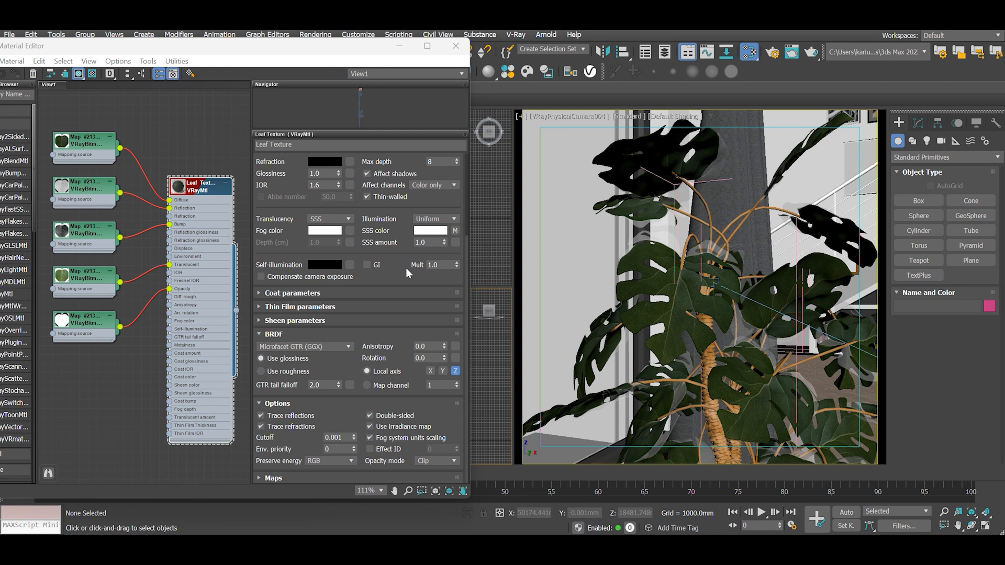
# Switch the VRayMtl opacity mode from Clip to Normal.
pyautogui.click(452, 460)
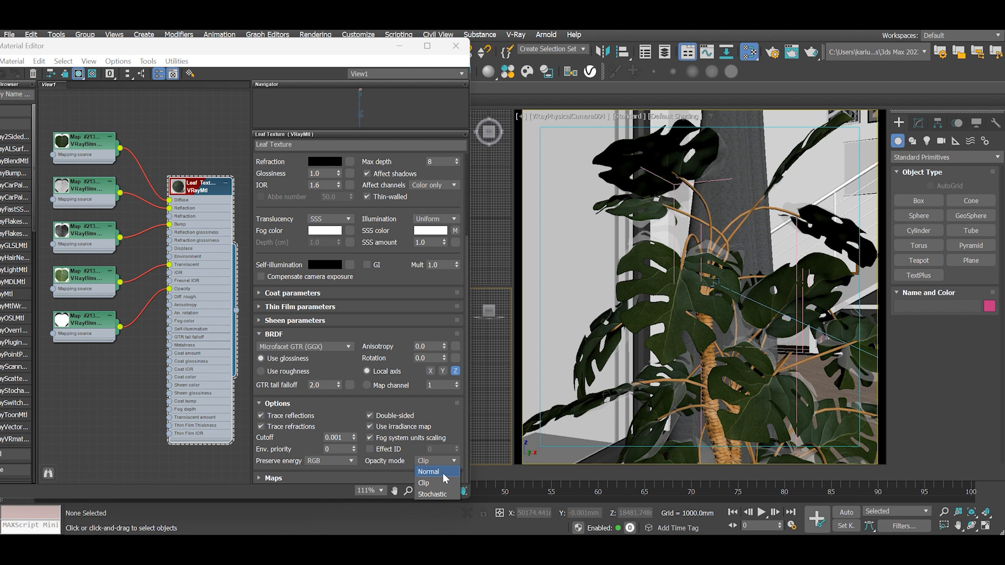
pyautogui.moveTo(437, 475)
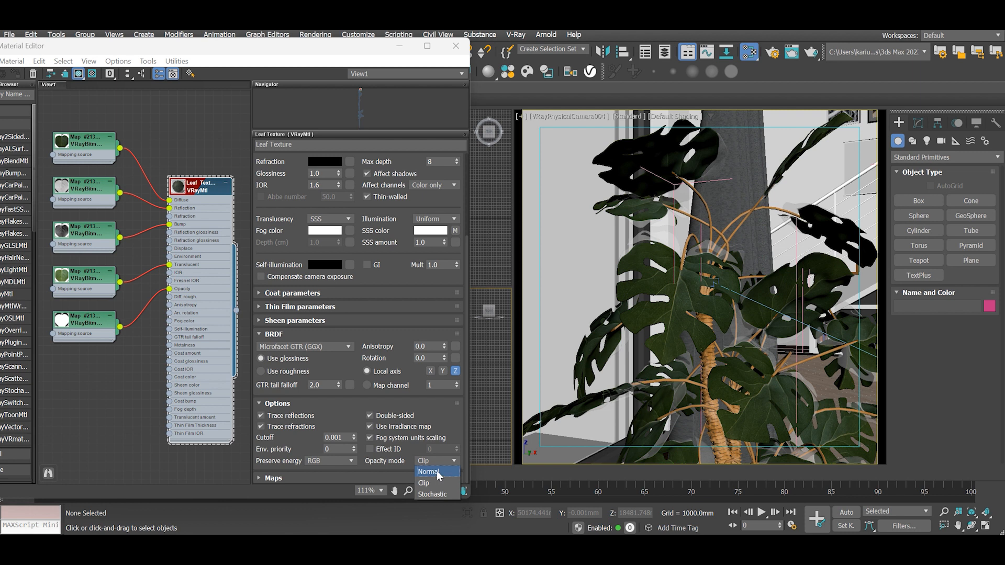
pyautogui.moveTo(451, 474)
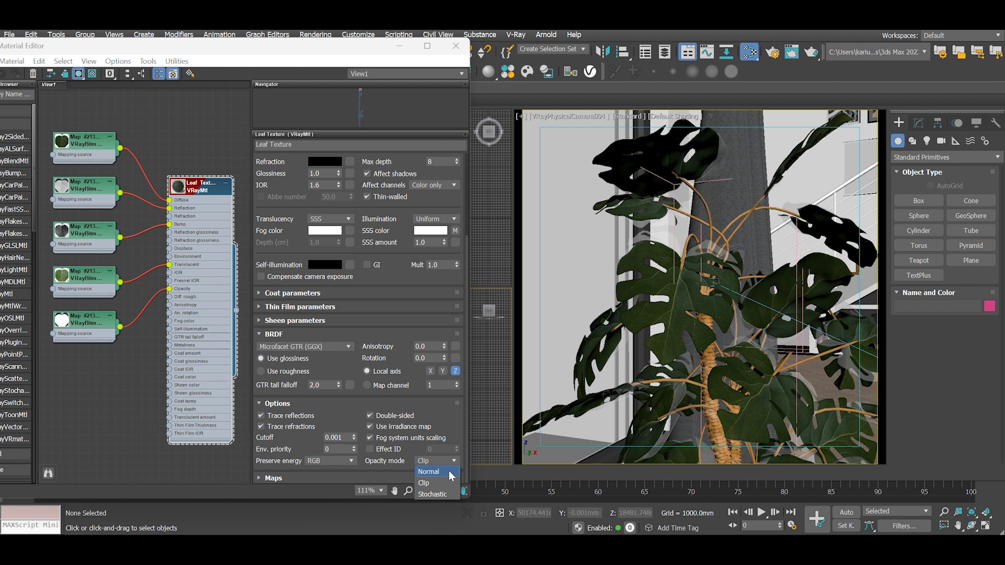
pyautogui.moveTo(444, 482)
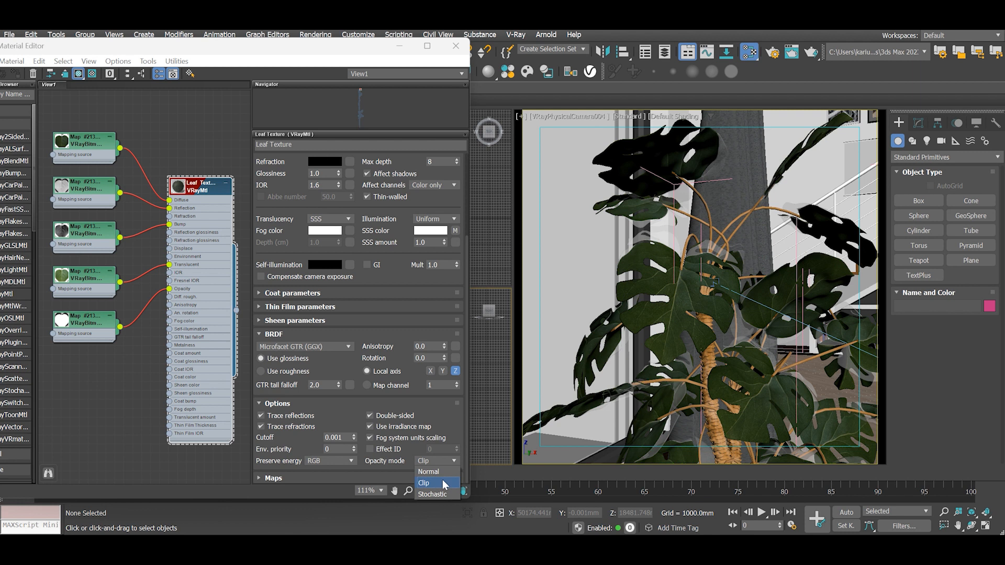
pyautogui.moveTo(446, 486)
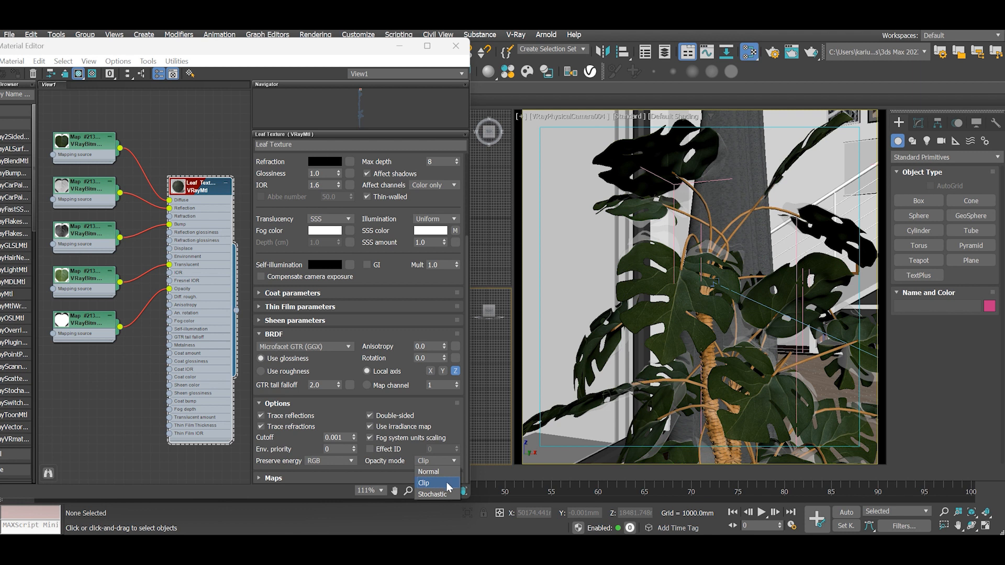
pyautogui.moveTo(442, 495)
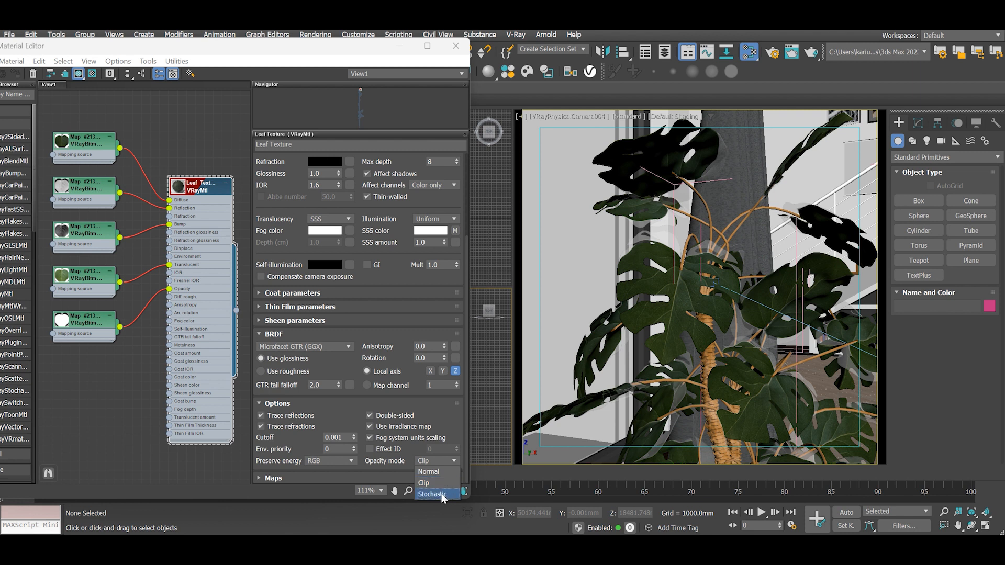
pyautogui.moveTo(428, 471)
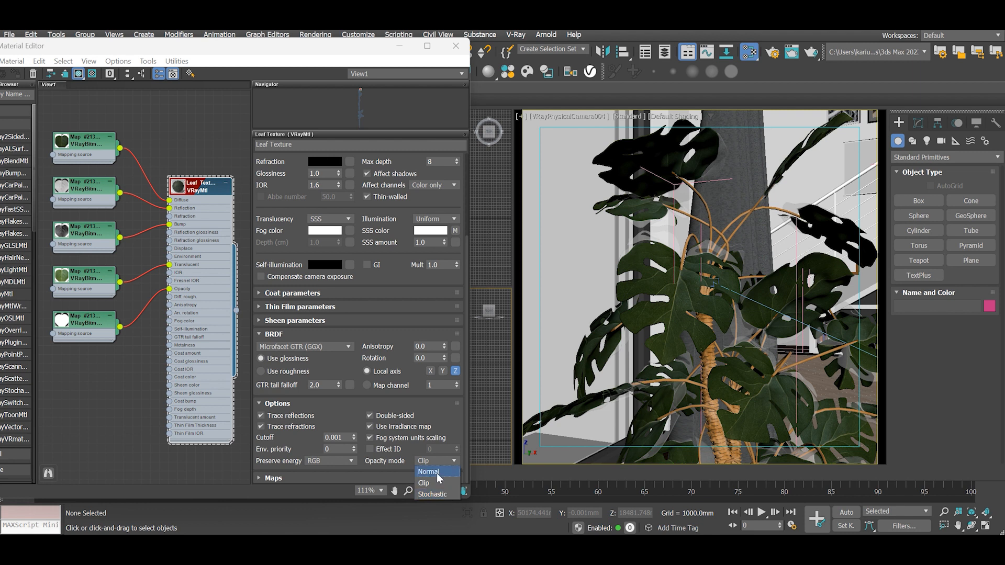
pyautogui.click(428, 471)
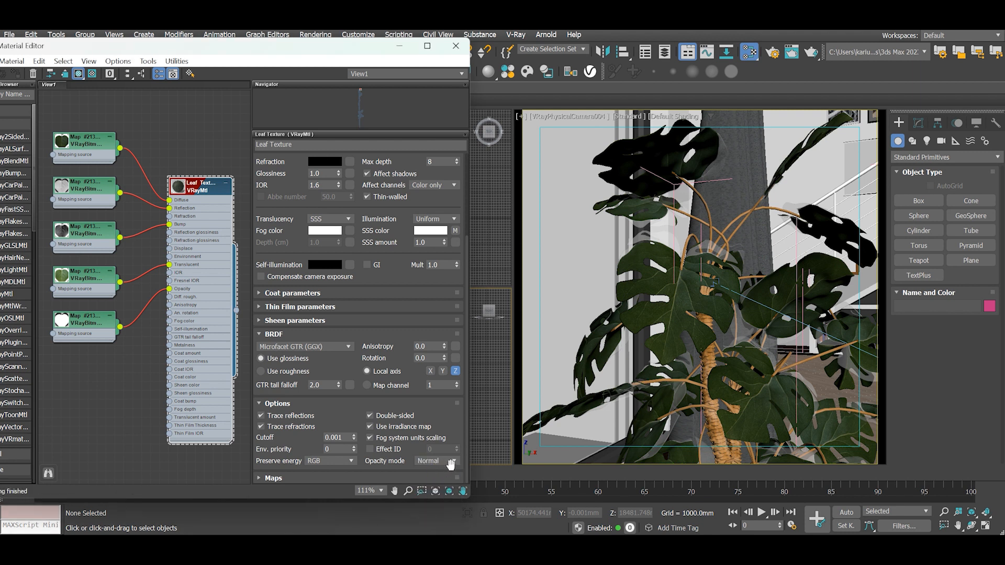
pyautogui.moveTo(452, 409)
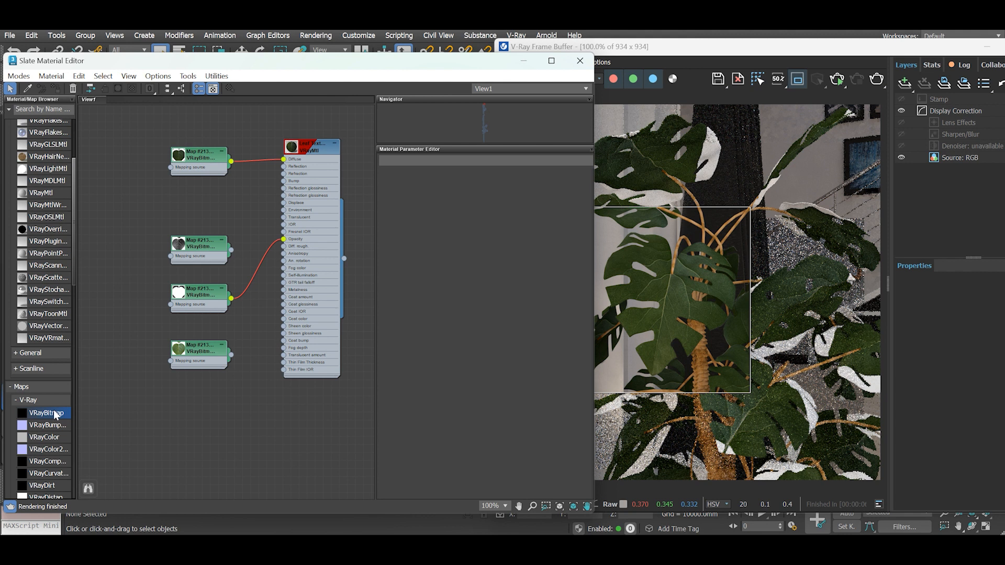
pyautogui.moveTo(46, 416)
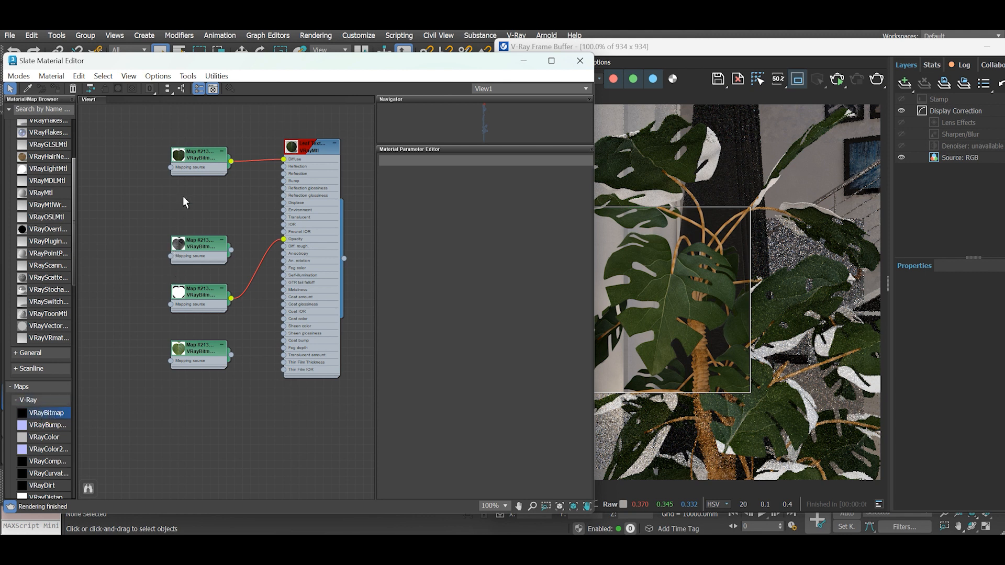
pyautogui.moveTo(230, 438)
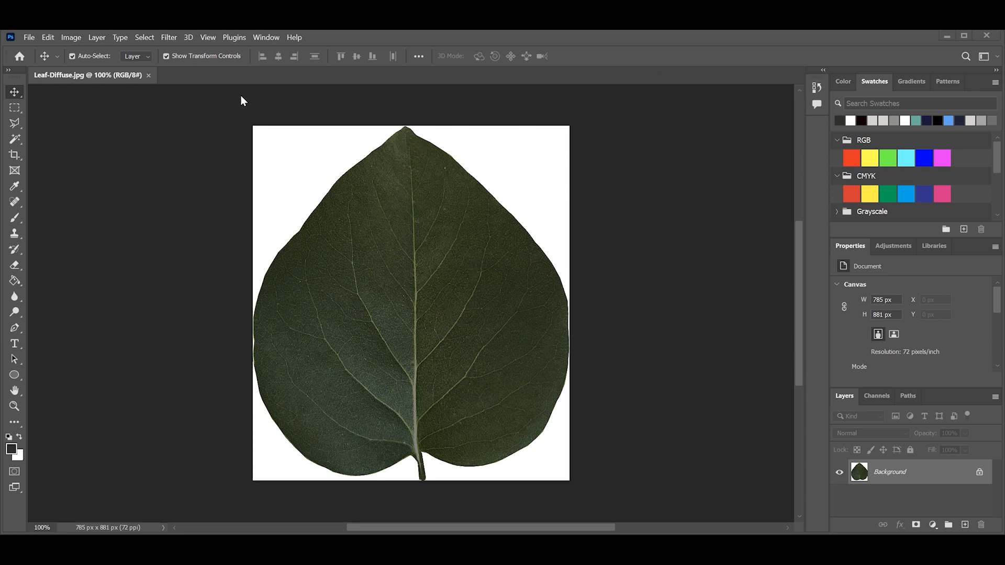
# Desaturate the leaf photo fully with Hue/Saturation at -100, heading toward Invert.
pyautogui.click(71, 38)
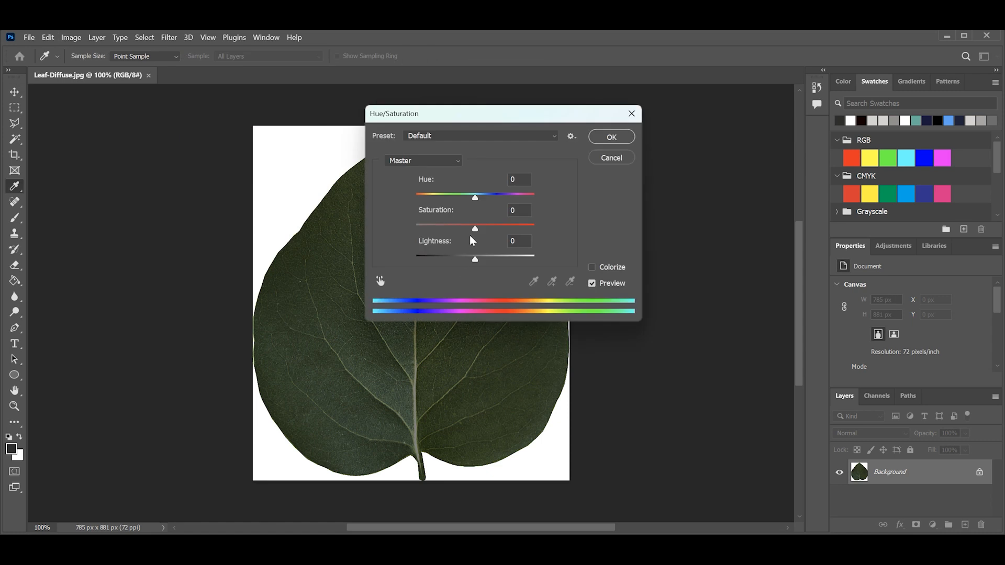
pyautogui.moveTo(475, 228); pyautogui.dragTo(416, 229)
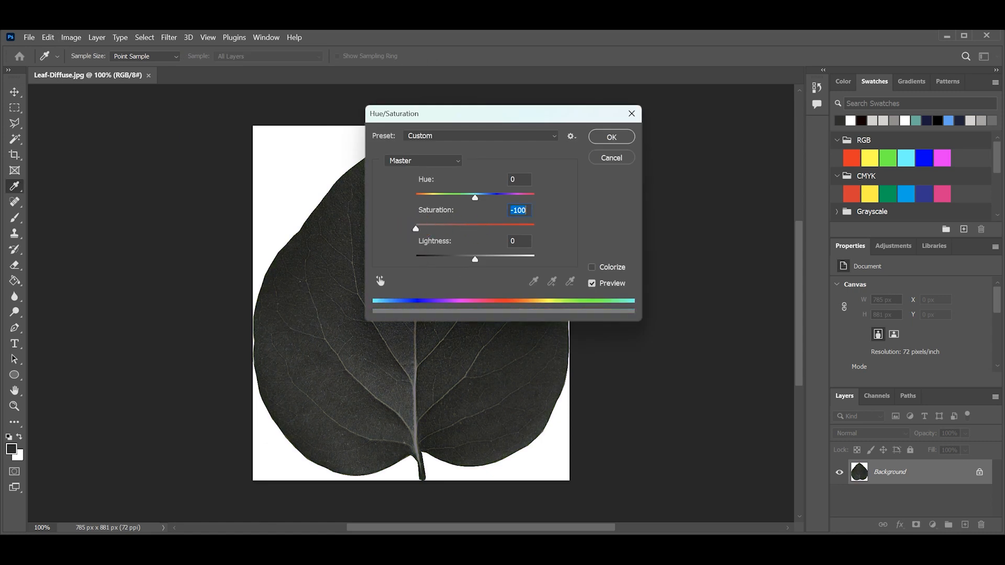
pyautogui.click(611, 136)
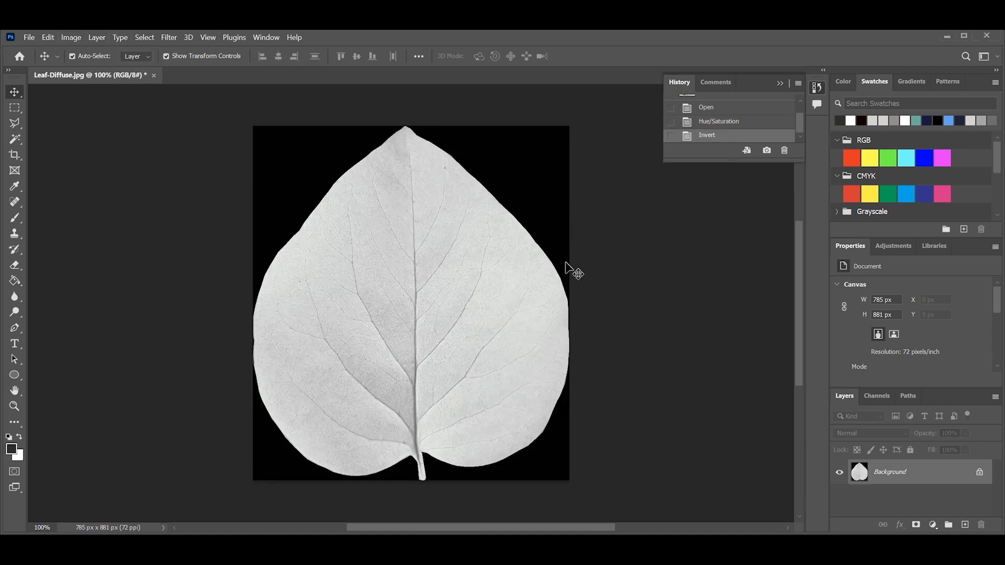
pyautogui.moveTo(527, 350)
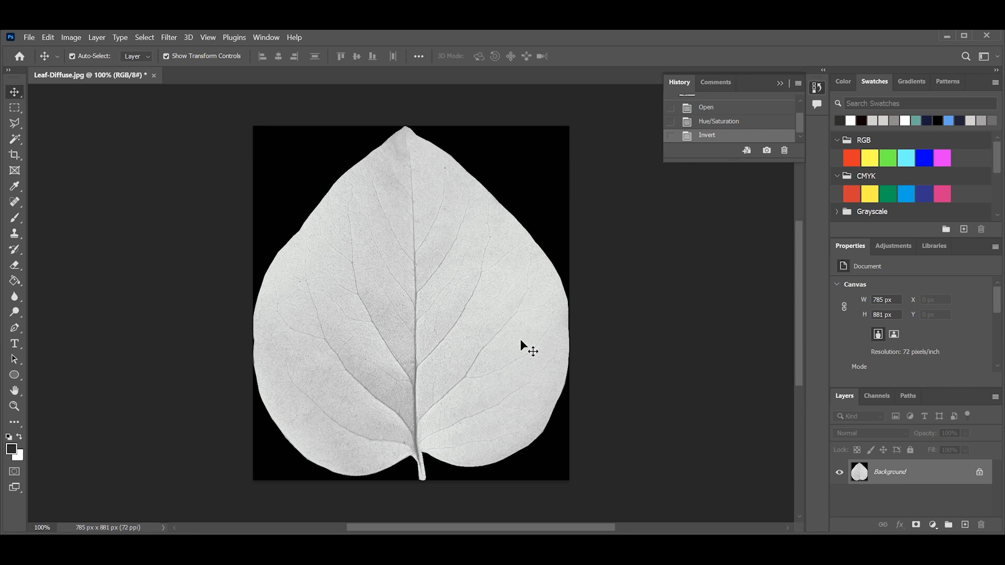
pyautogui.click(71, 38)
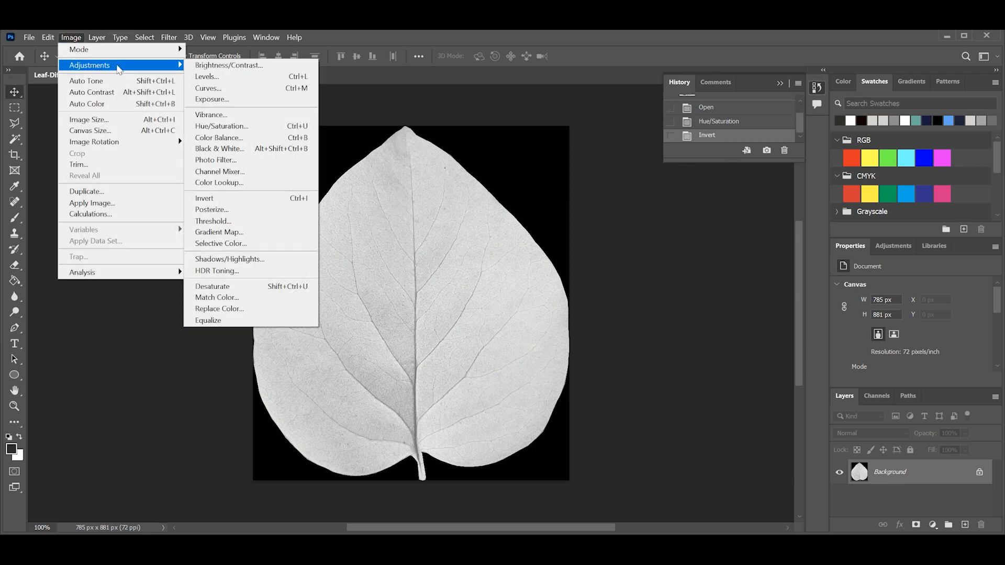
# Apply a Levels adjustment darkening the white leaf's midtones slightly.
pyautogui.click(205, 77)
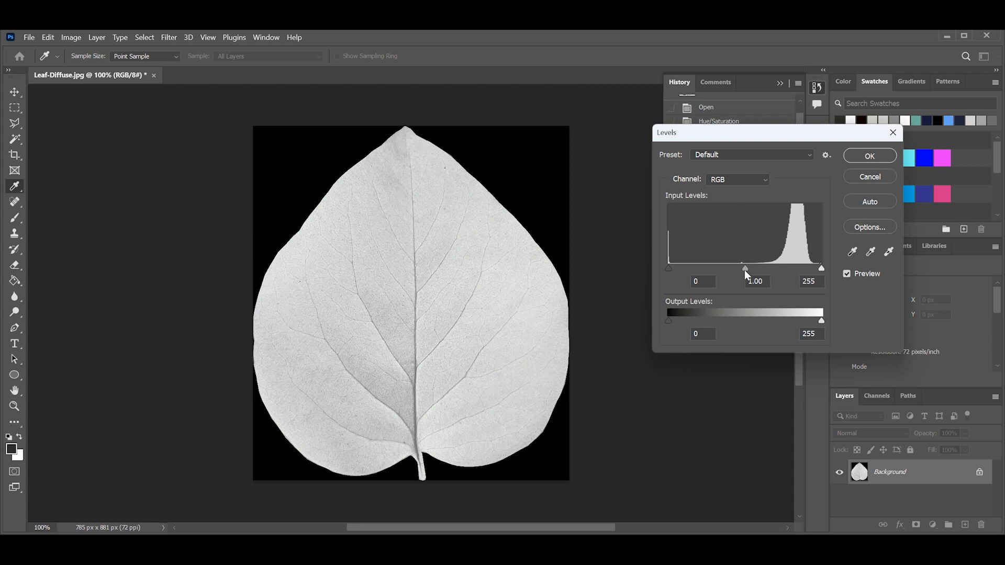
pyautogui.moveTo(745, 268); pyautogui.dragTo(761, 268)
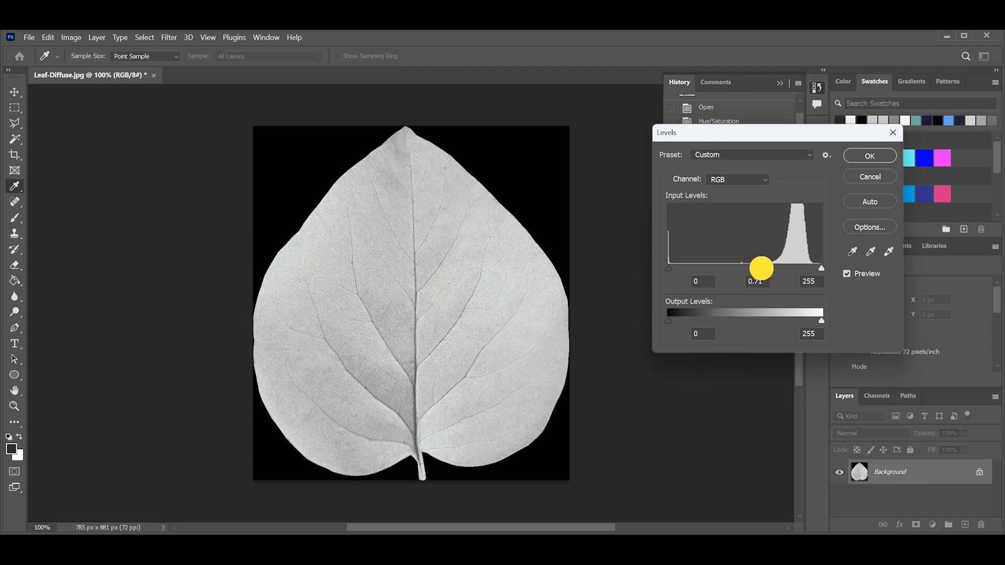
pyautogui.moveTo(761, 268); pyautogui.dragTo(767, 269)
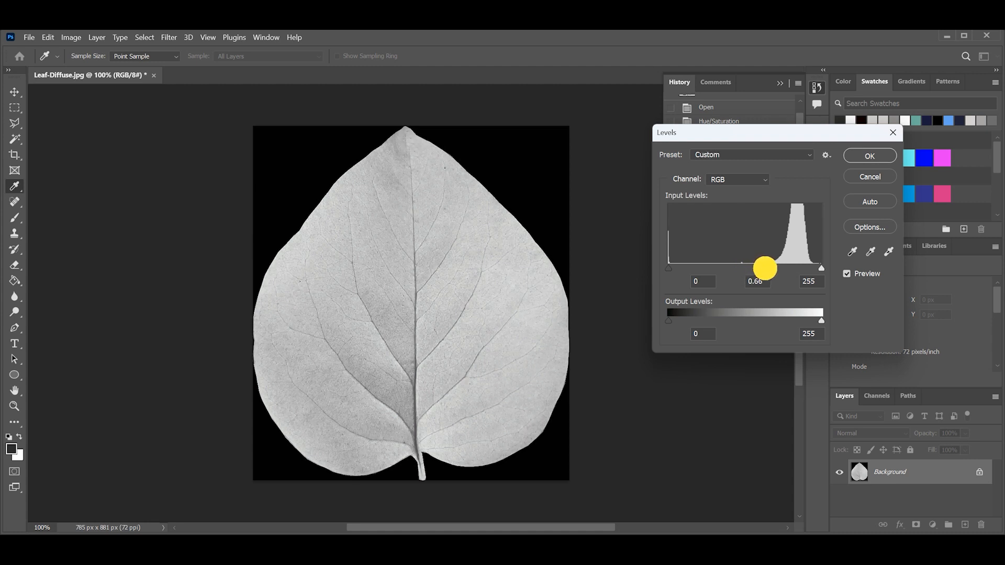
pyautogui.moveTo(764, 269); pyautogui.dragTo(768, 269)
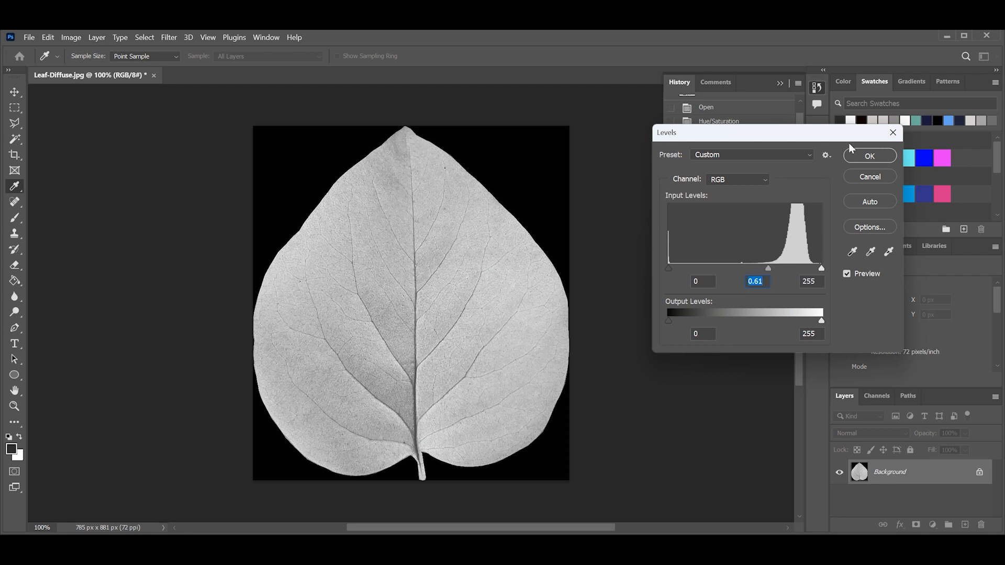
pyautogui.click(869, 155)
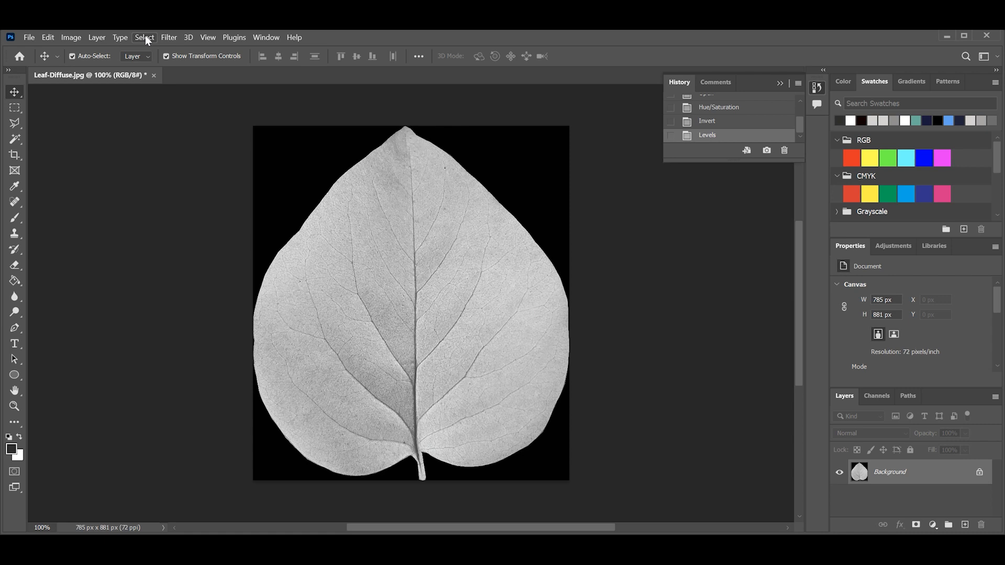
# Sharpen the leaf map with Smart Sharpen so the fine veins stand out.
pyautogui.click(168, 37)
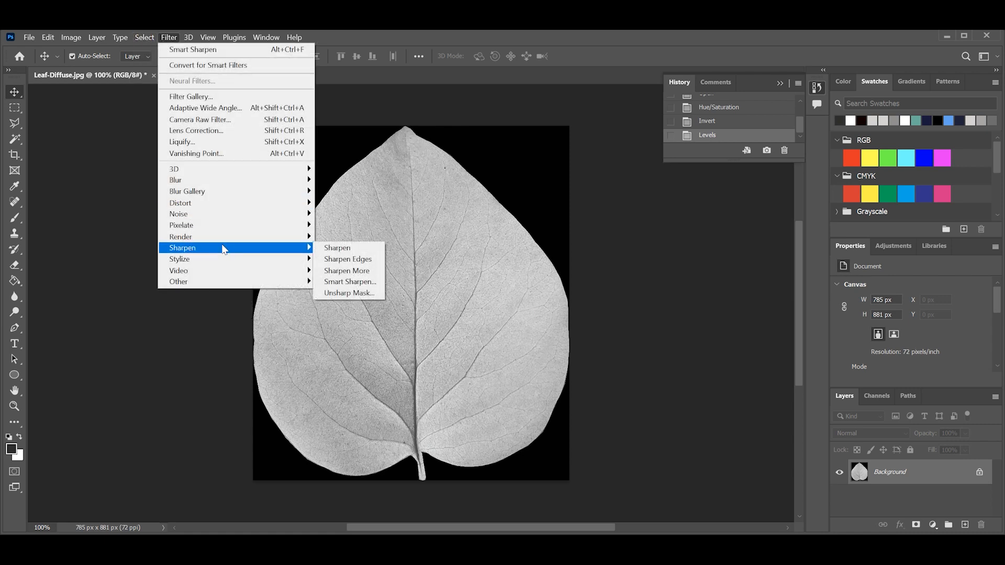
pyautogui.click(350, 281)
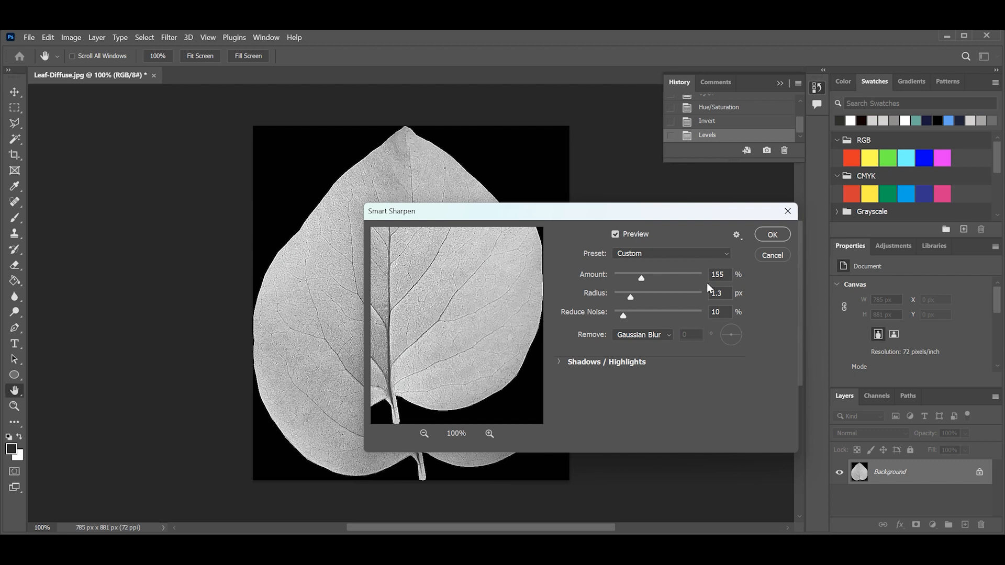
pyautogui.moveTo(668, 337)
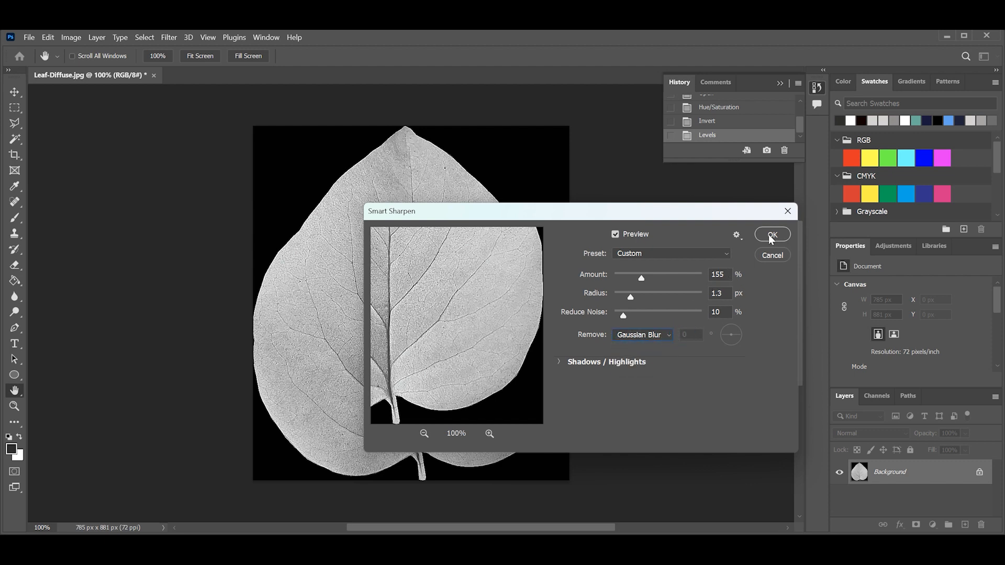
pyautogui.click(772, 234)
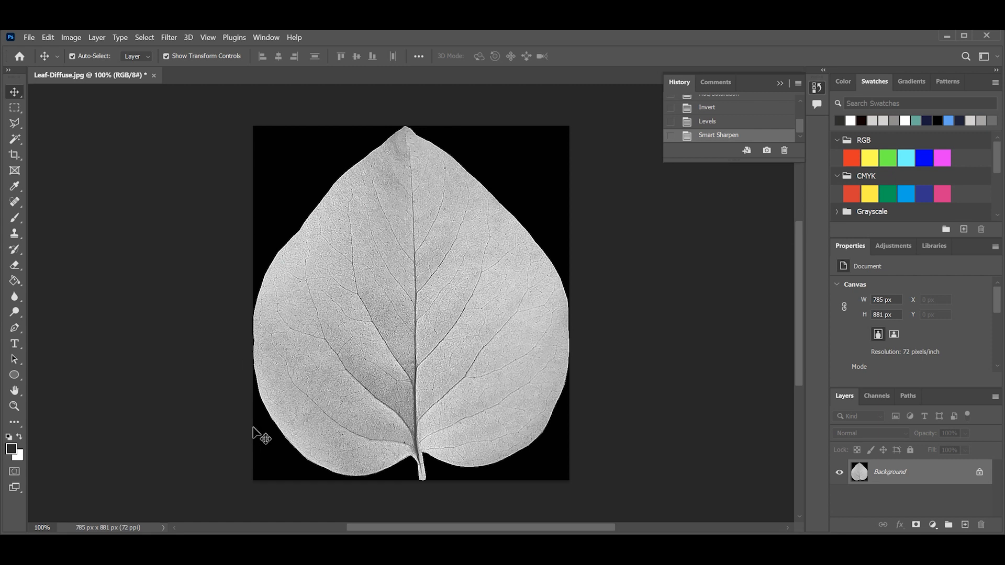
pyautogui.click(31, 38)
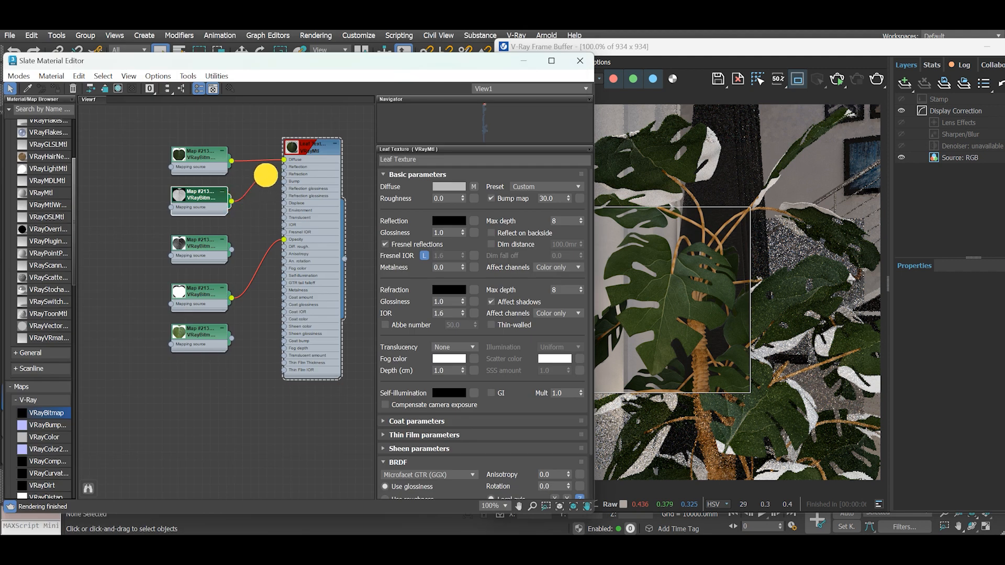
# Enter 0.75 for reflection glossiness and make the leaf material thin-walled.
pyautogui.write('0.75')
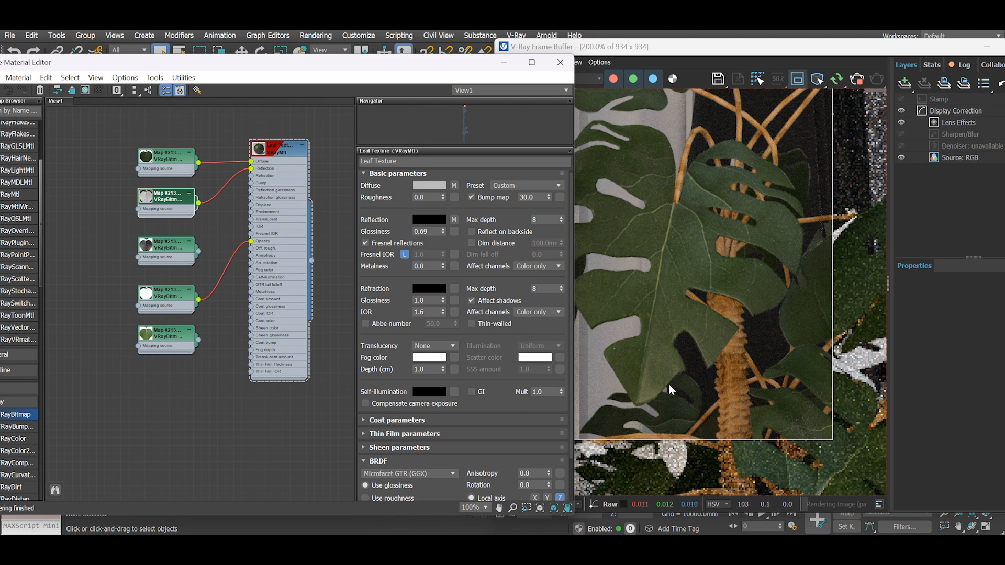
pyautogui.moveTo(710, 385)
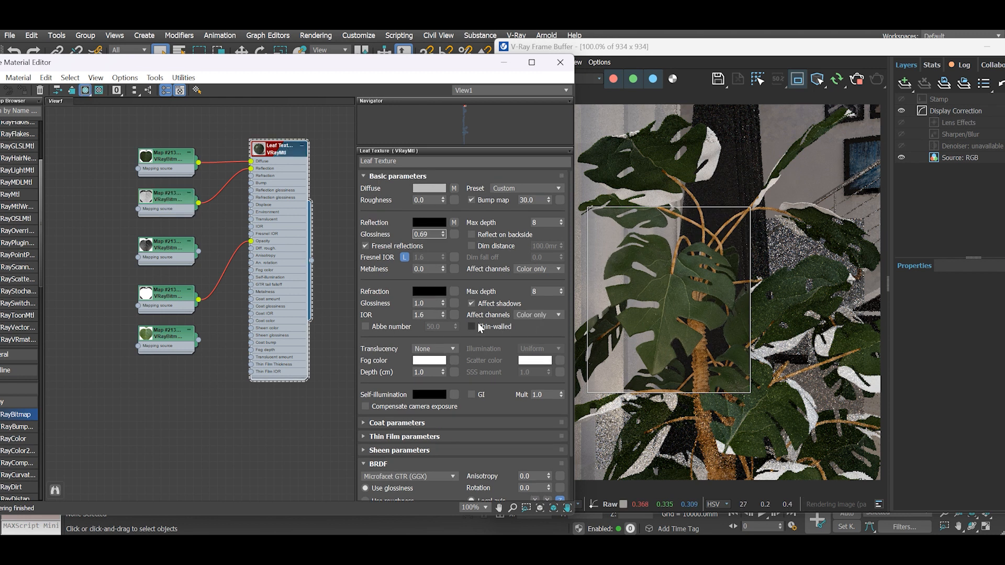
pyautogui.click(472, 327)
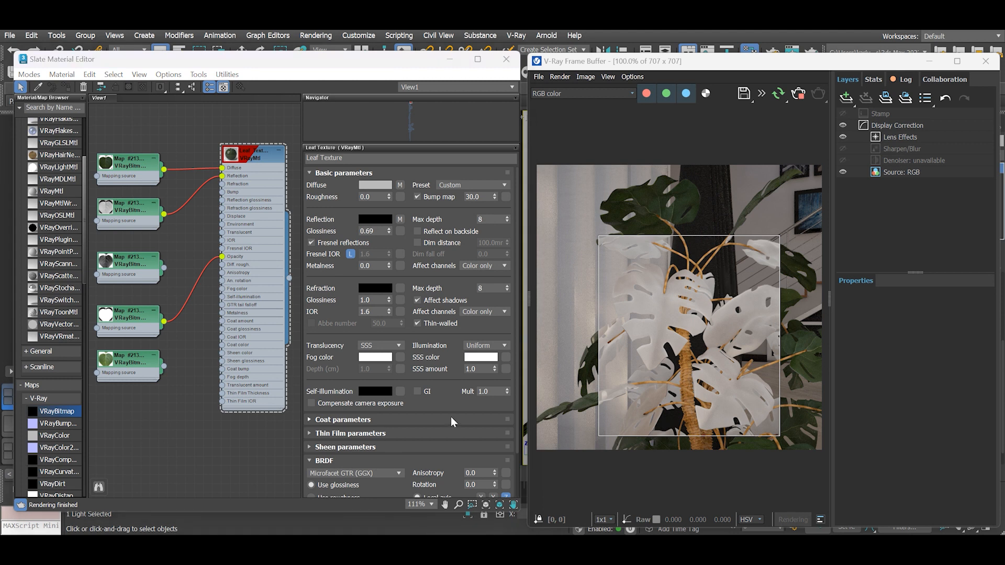
# Reduce the SSS amount to 0.5.
pyautogui.click(477, 368)
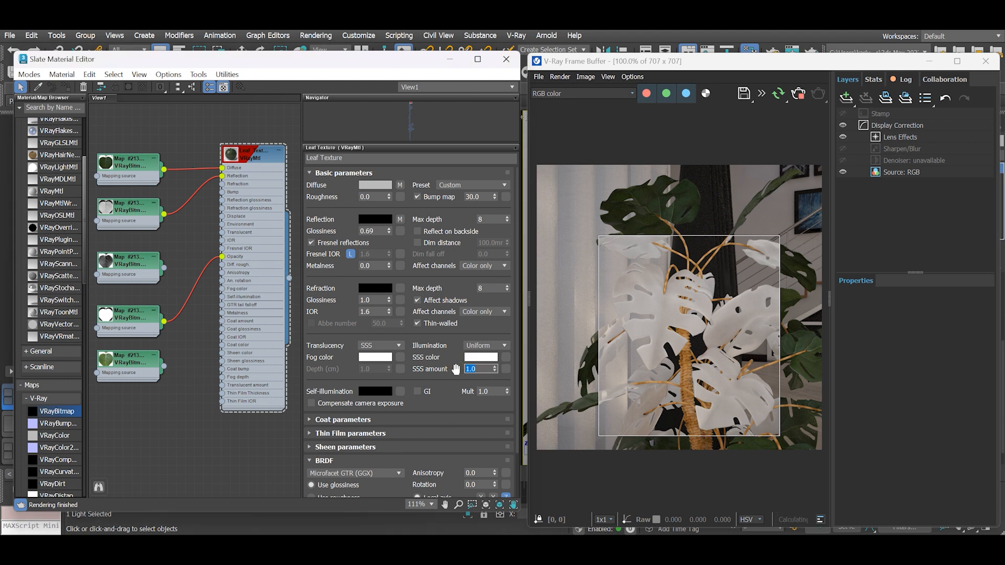
pyautogui.write('.5')
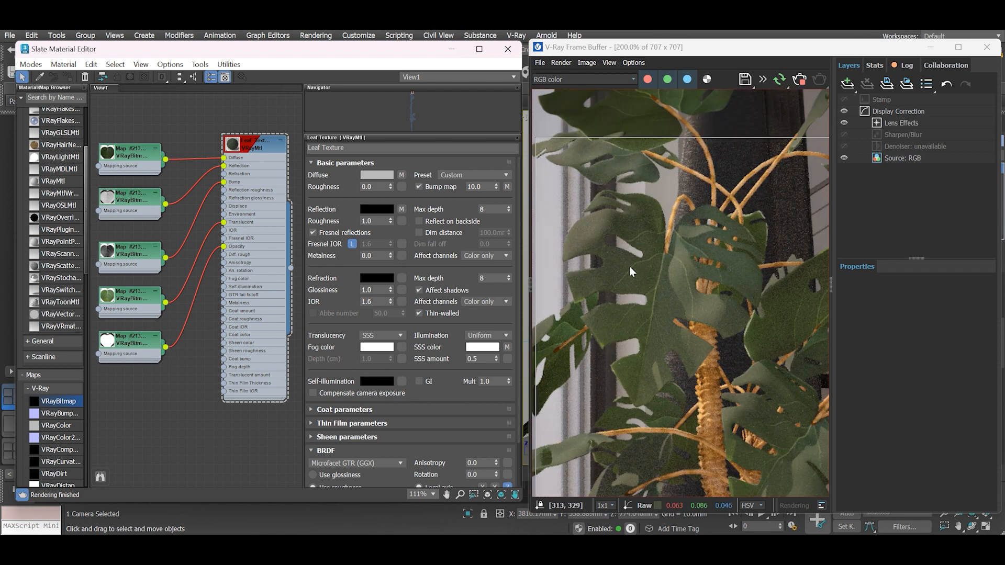
pyautogui.moveTo(729, 371)
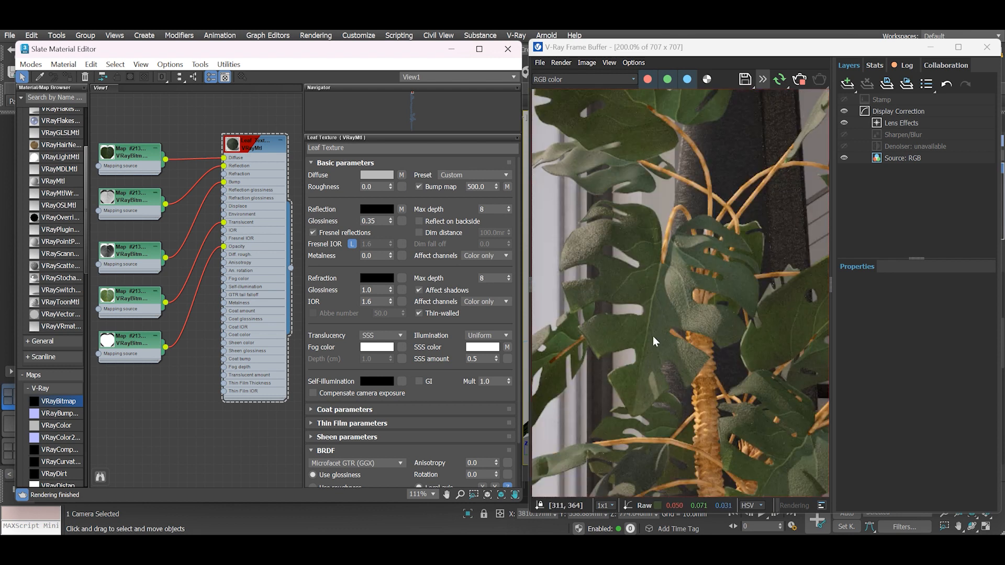
pyautogui.moveTo(564, 252)
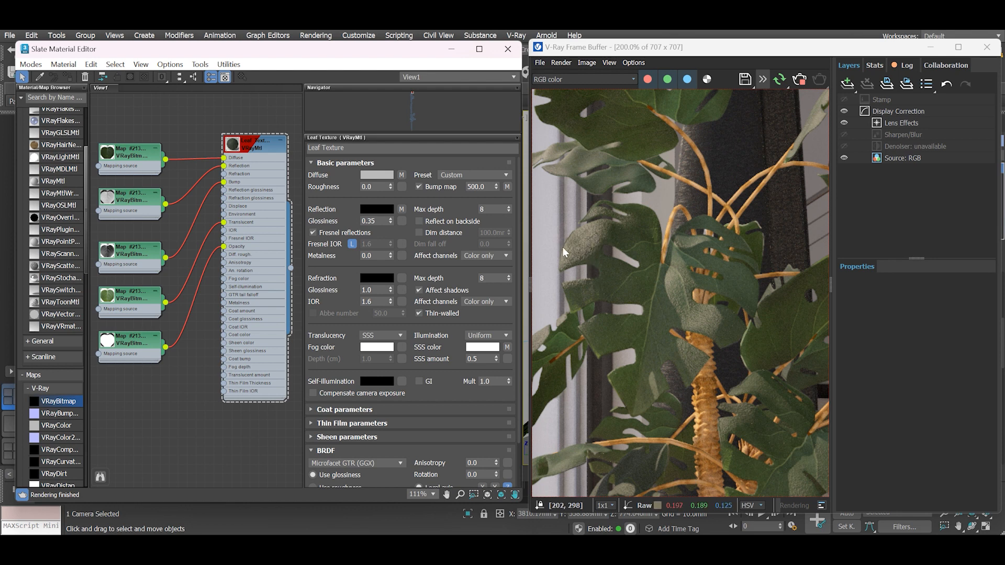
pyautogui.moveTo(667, 393)
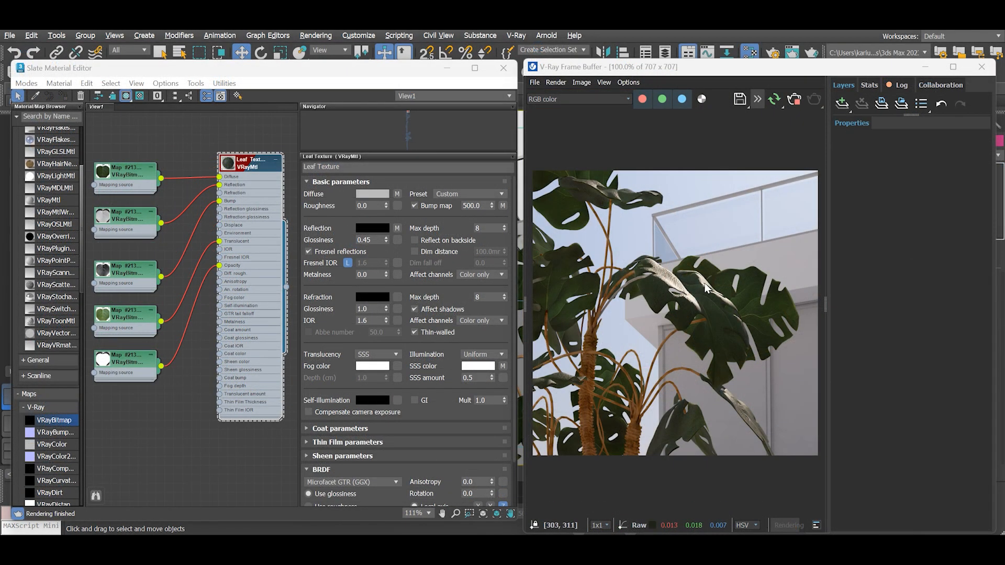
pyautogui.moveTo(717, 299)
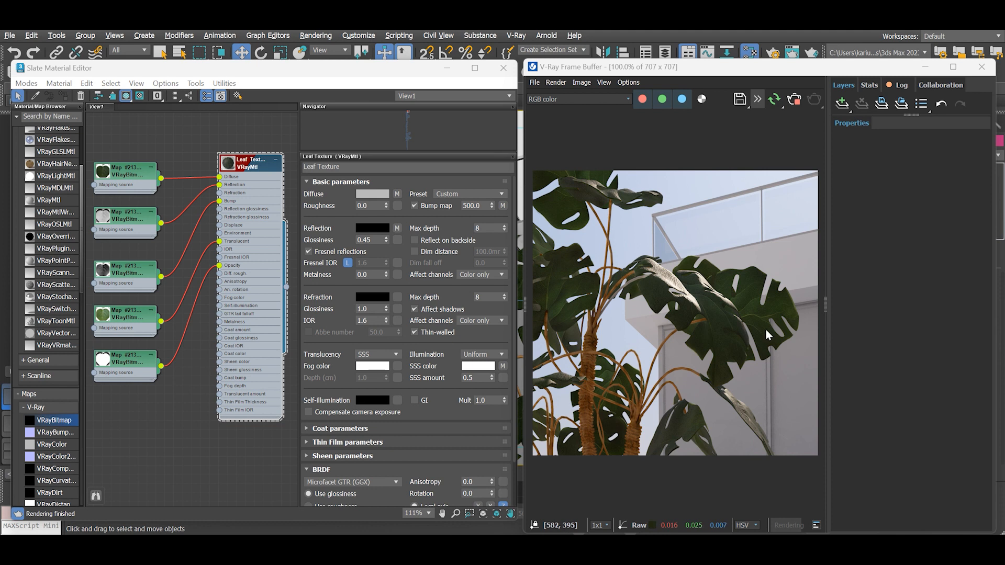
pyautogui.moveTo(717, 305)
pyautogui.write('0.25')
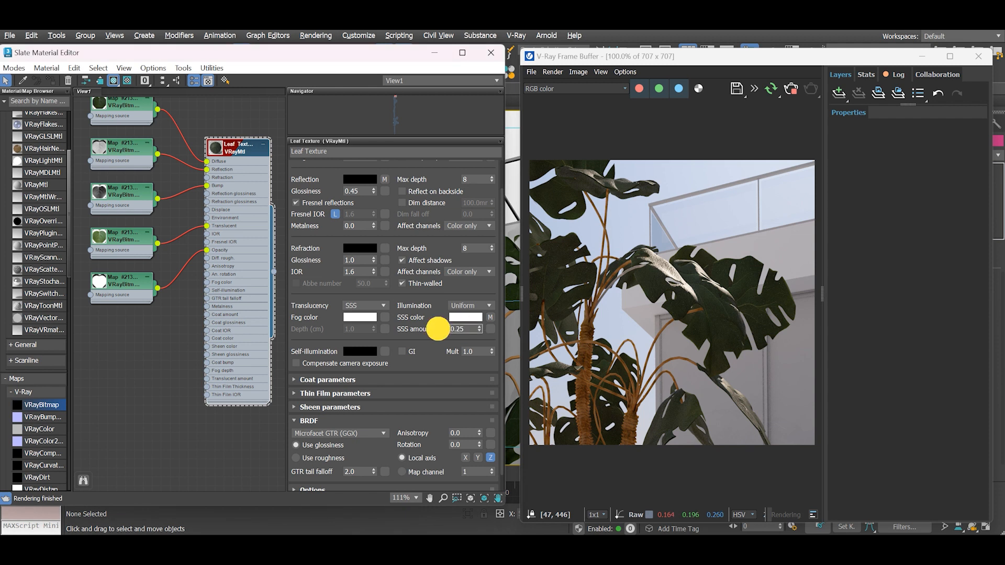
# Select the SSS amount value to change it to 0.25.
pyautogui.click(461, 329)
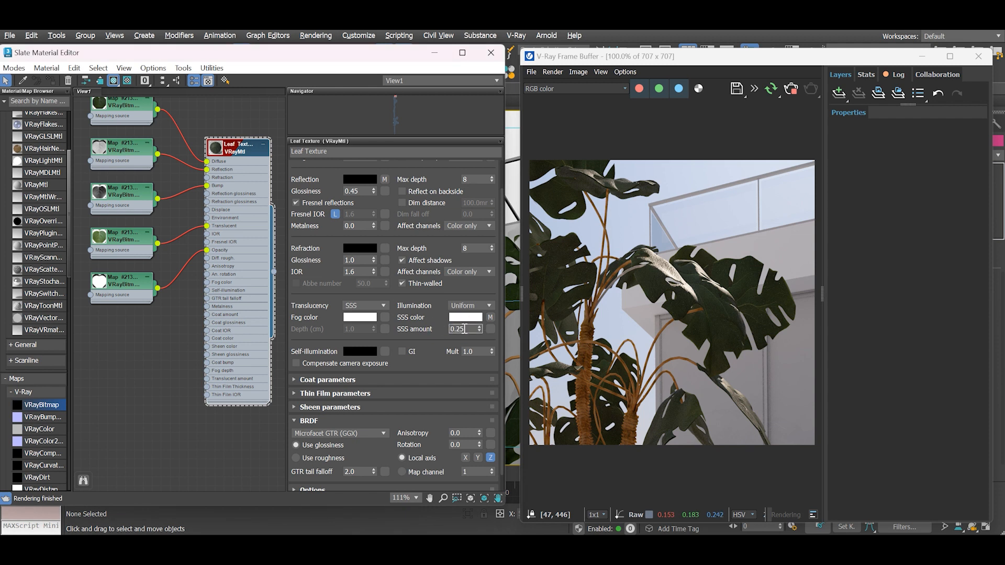
pyautogui.tripleClick(462, 329)
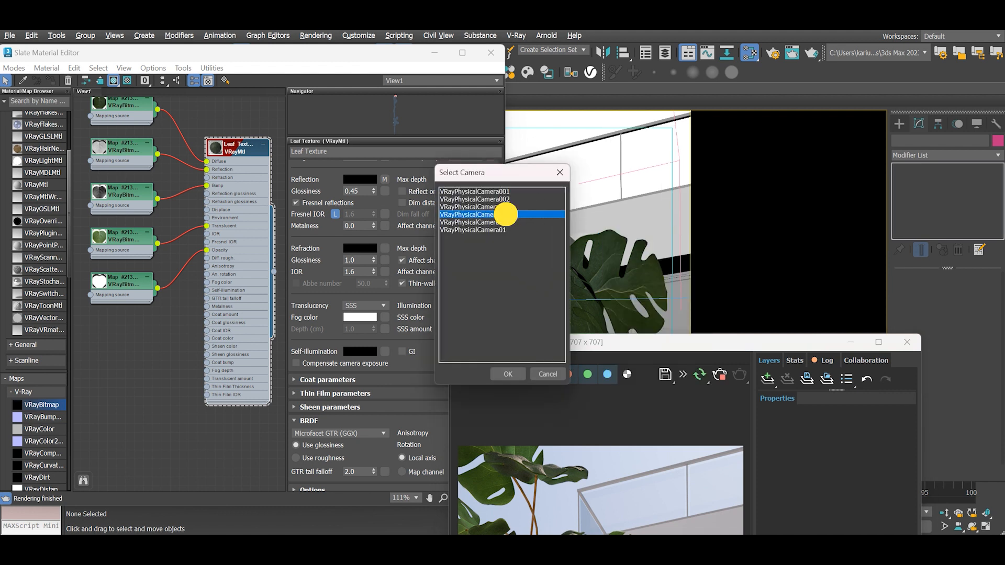
# Pick a different VRayPhysicalCamera to render the whole plant from.
pyautogui.click(508, 374)
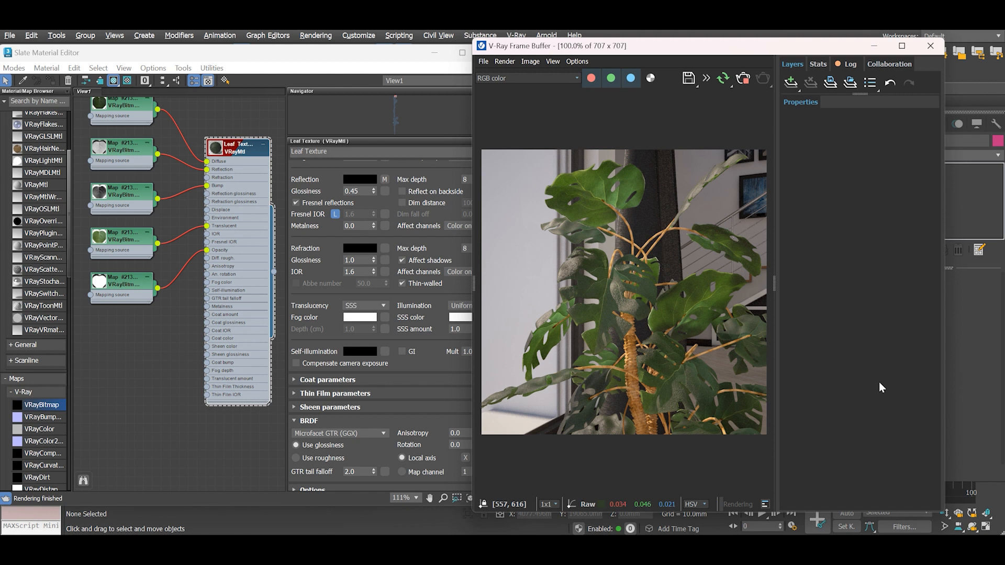
pyautogui.moveTo(870, 385)
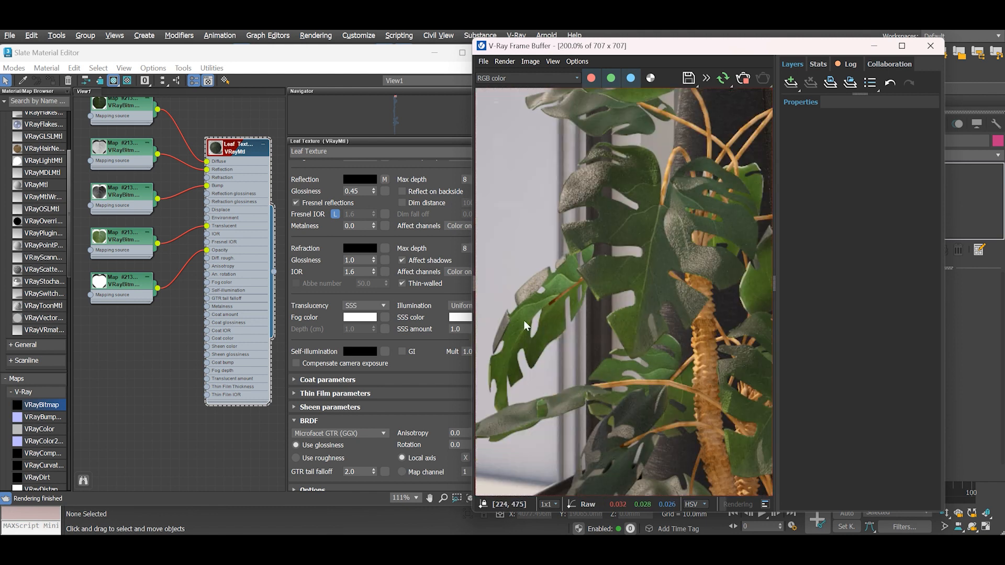
pyautogui.moveTo(535, 331)
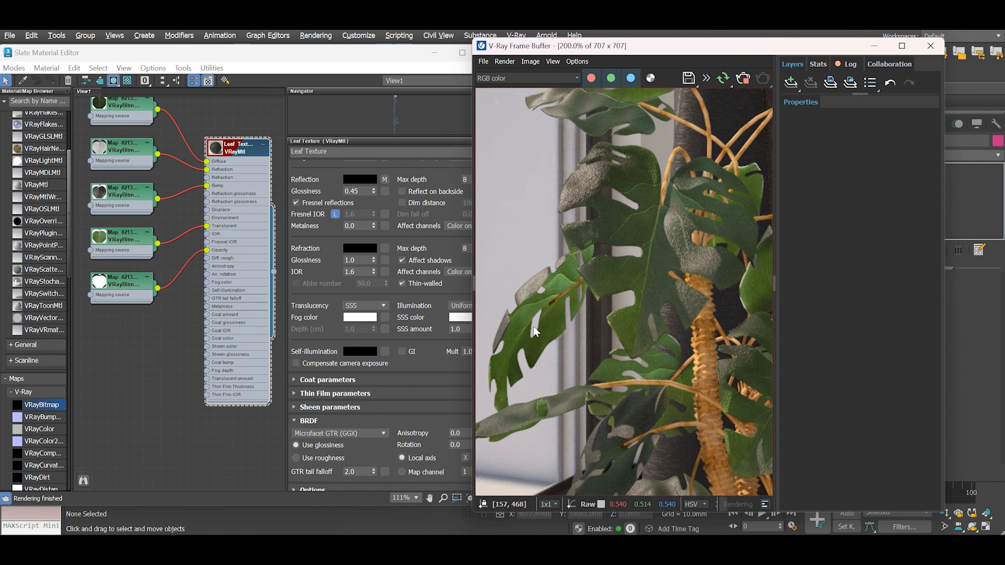